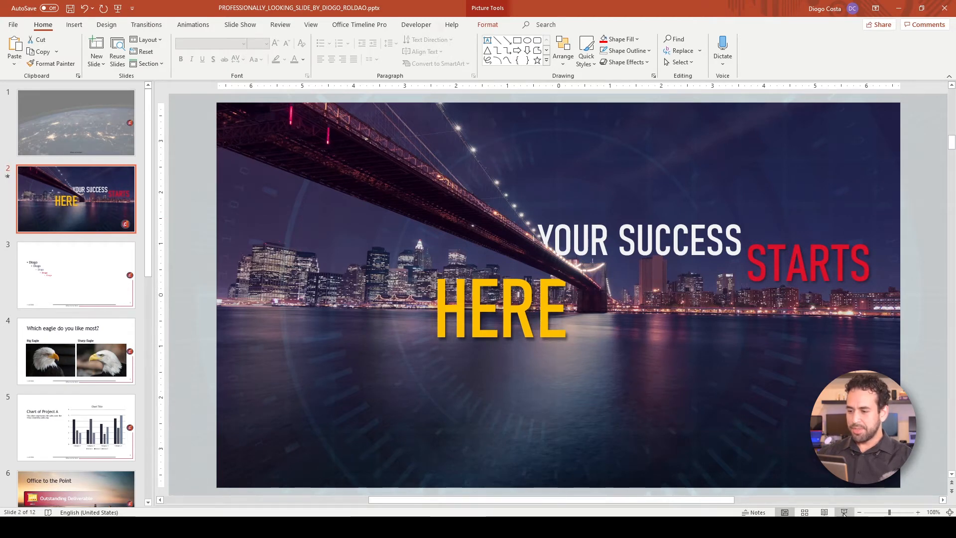
- Present the finished 'YOUR SUCCESS STARTS HERE' bridge title slide full screen
{"action": "key", "text": "F5"}
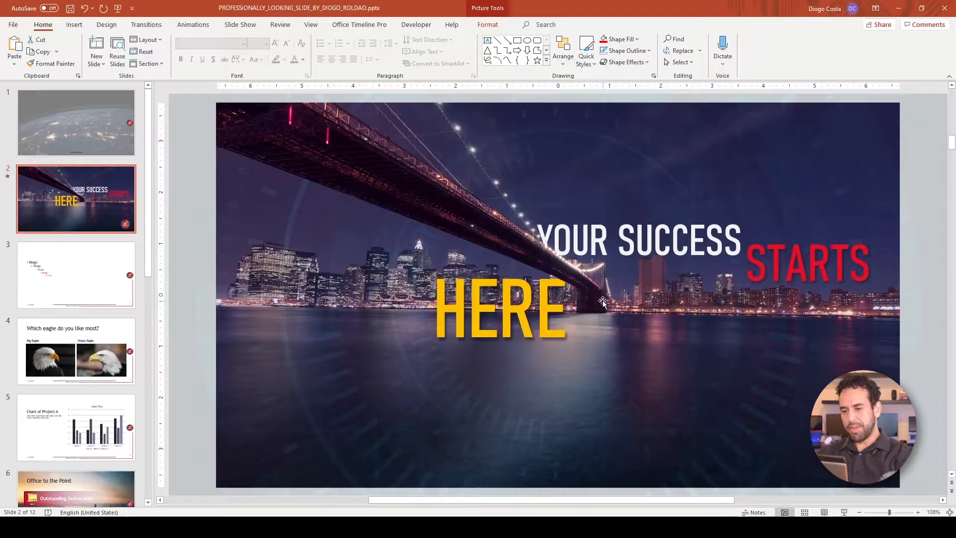
{"action": "mouse_move", "coordinate": [515, 223]}
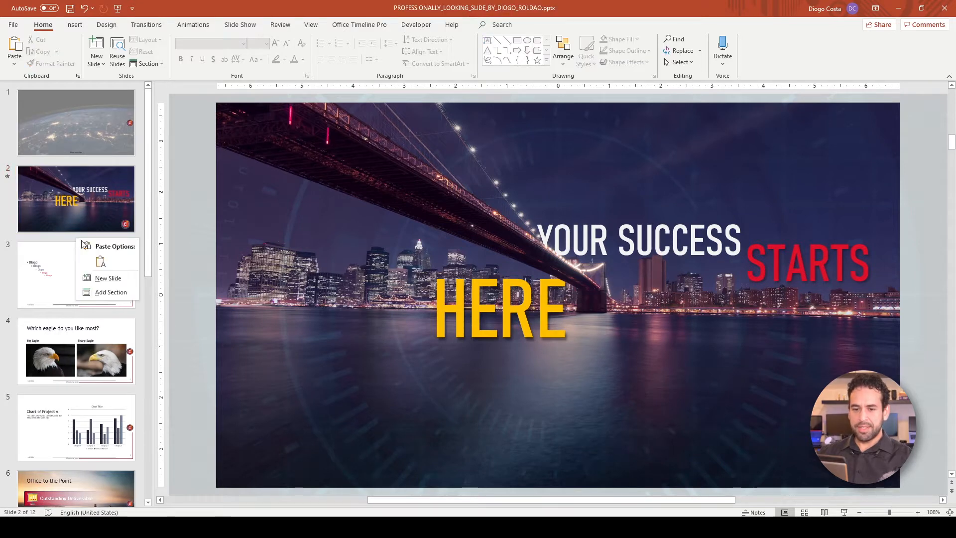
- Insert a new blank slide 3 after the bridge title slide
{"action": "left_click", "coordinate": [108, 278]}
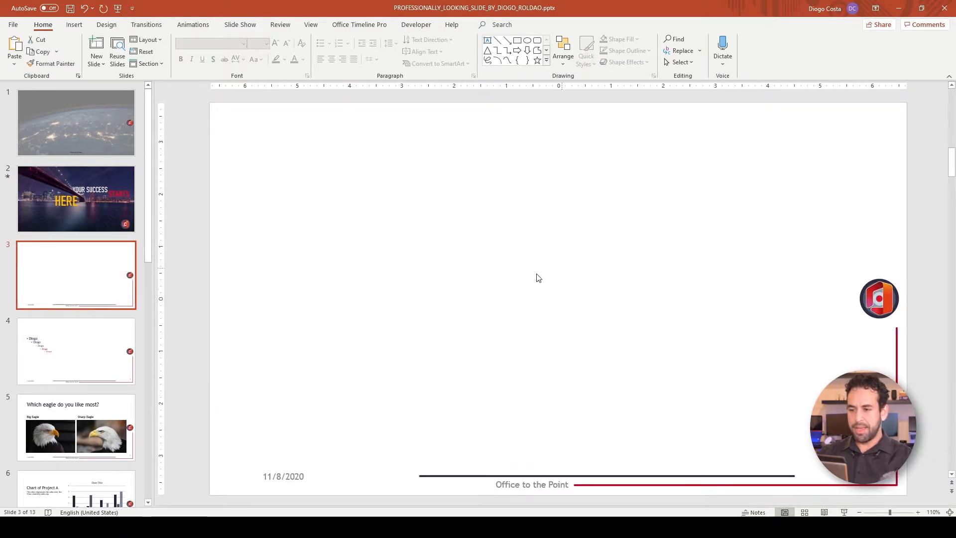
{"action": "mouse_move", "coordinate": [100, 219]}
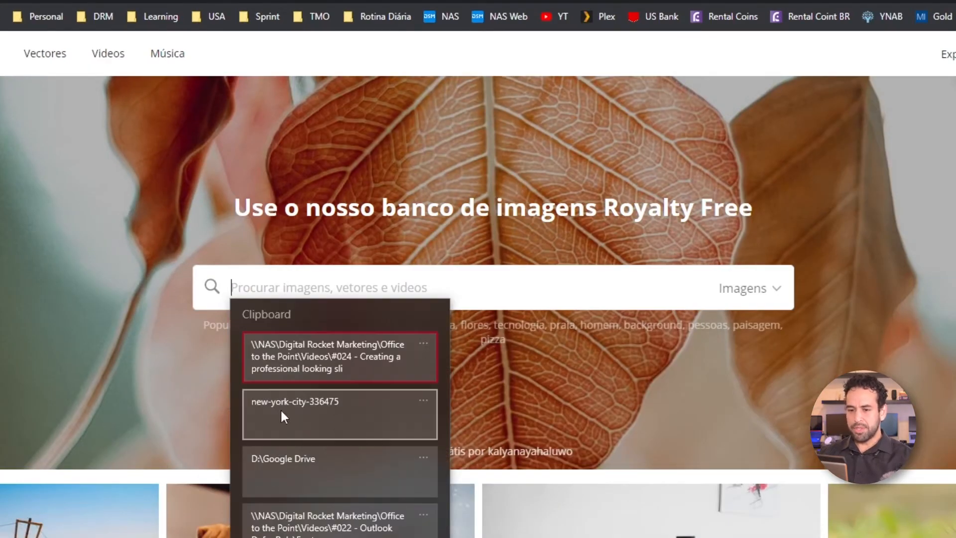
{"action": "mouse_move", "coordinate": [328, 410]}
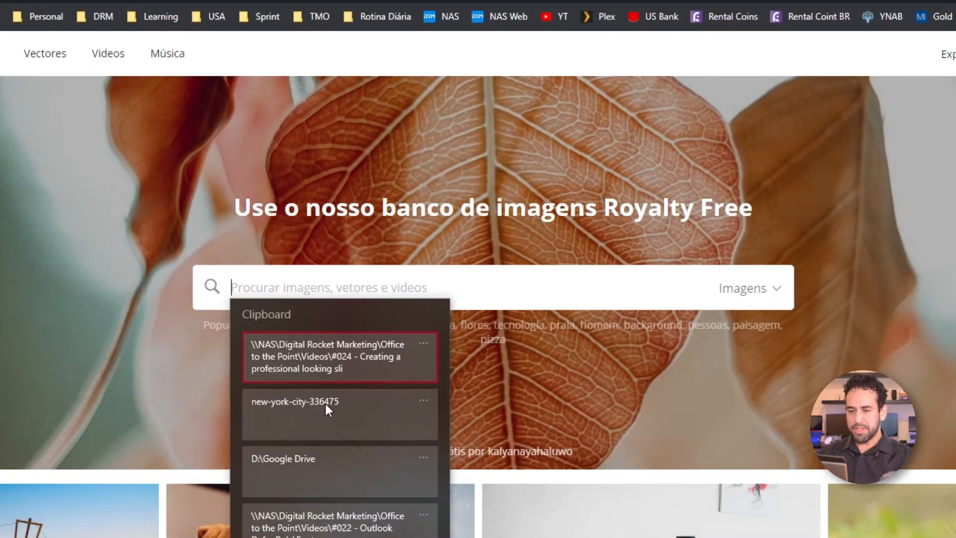
- Search Pixabay for new-york-city-336475 and show the bridge photo's download sizes
{"action": "left_click", "coordinate": [295, 401]}
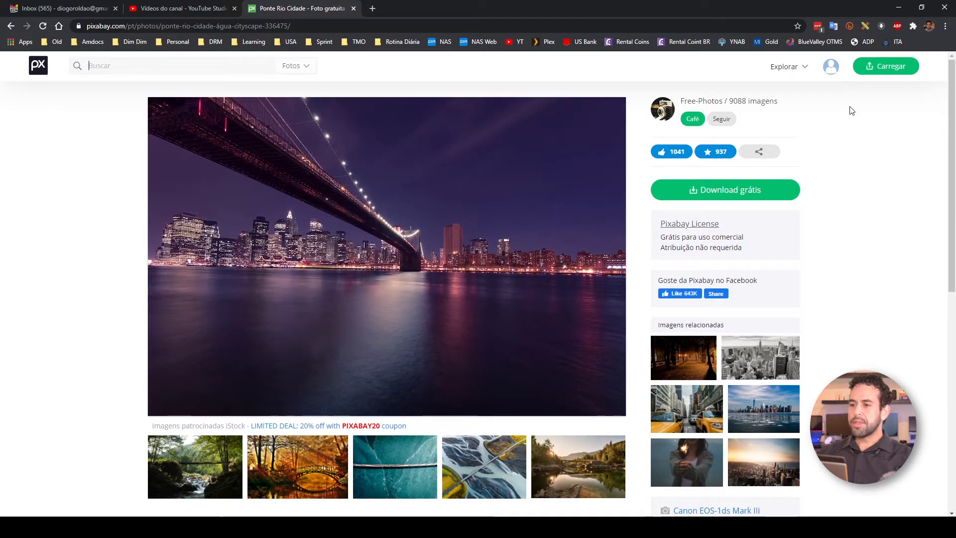
{"action": "mouse_move", "coordinate": [395, 216]}
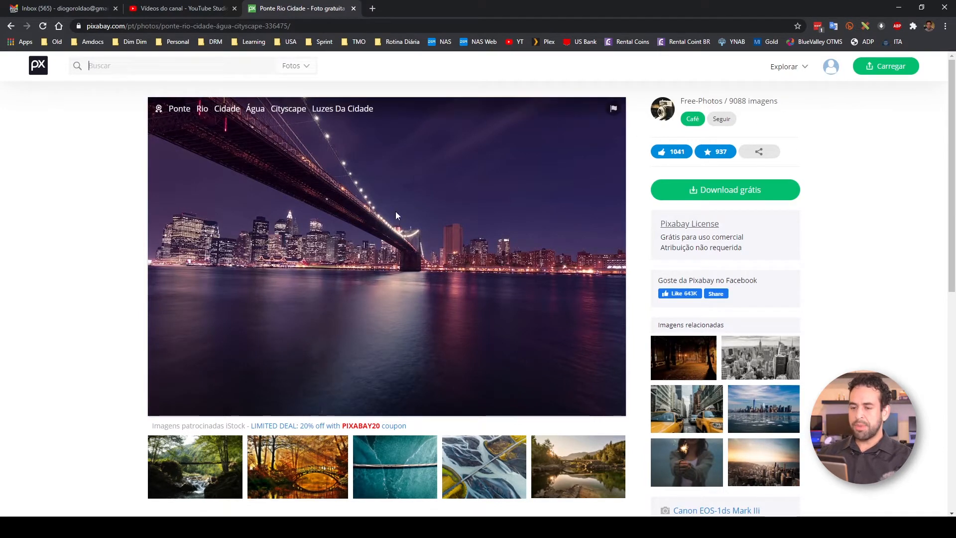
{"action": "left_click", "coordinate": [724, 189]}
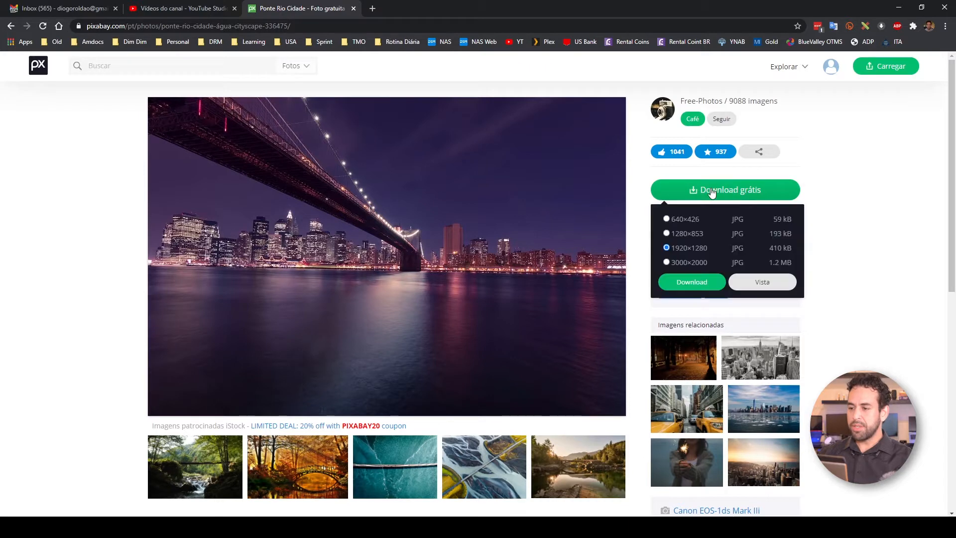
{"action": "mouse_move", "coordinate": [682, 297]}
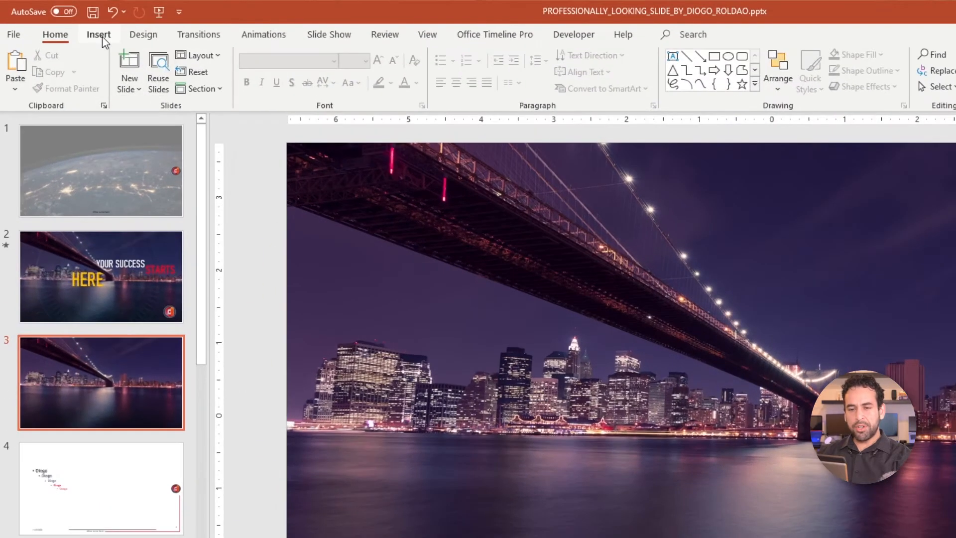
- Draw a freeform shape tracing the bridge in the photo's upper left
{"action": "left_click", "coordinate": [98, 34]}
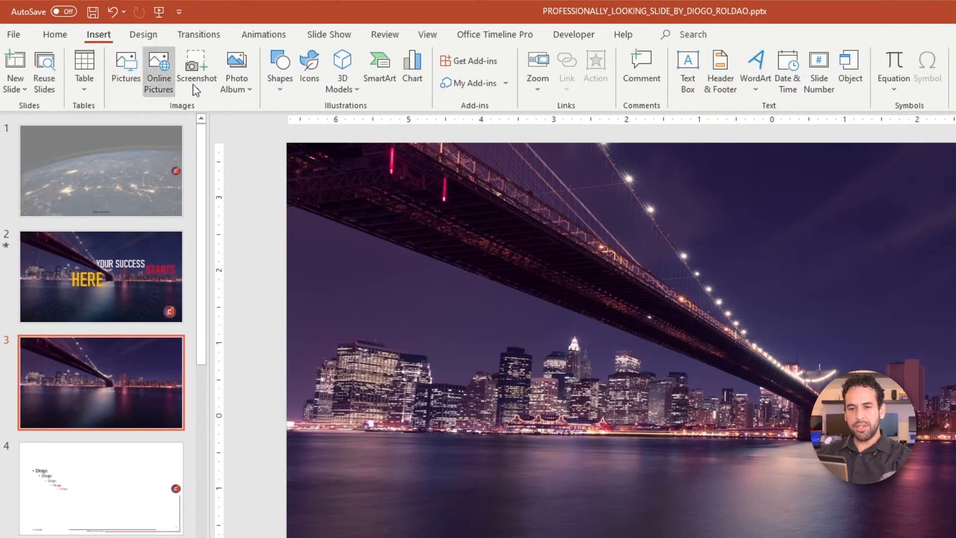
{"action": "left_click", "coordinate": [280, 67]}
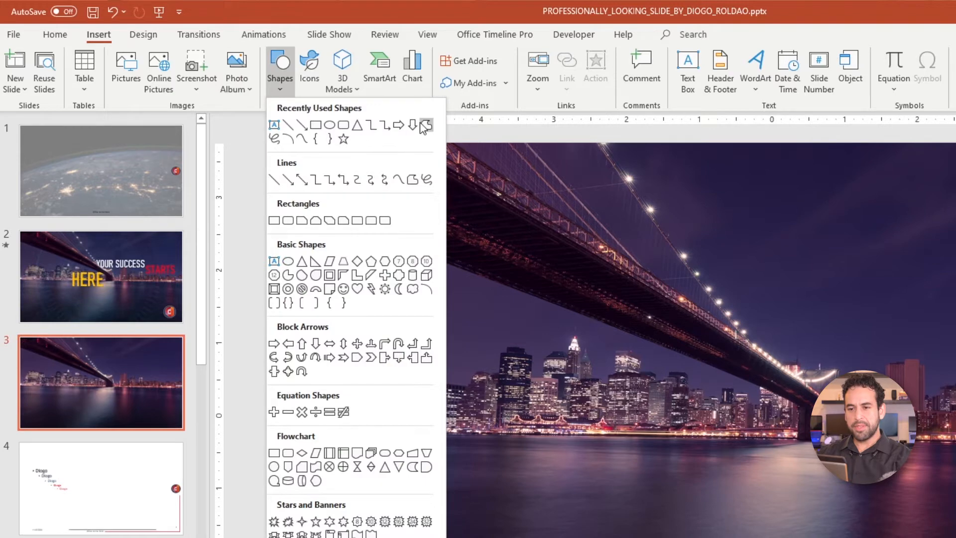
{"action": "mouse_move", "coordinate": [426, 125]}
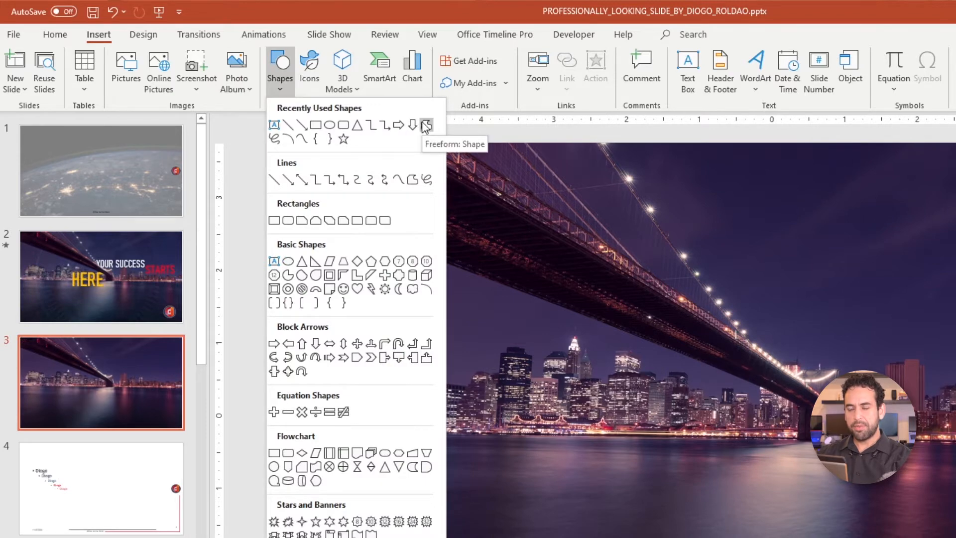
{"action": "left_click", "coordinate": [425, 125]}
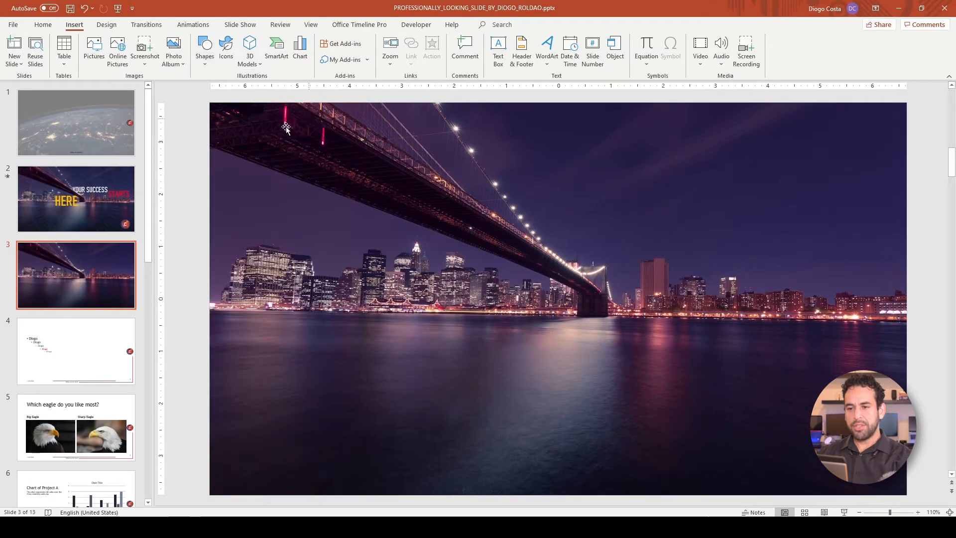
{"action": "mouse_move", "coordinate": [611, 314]}
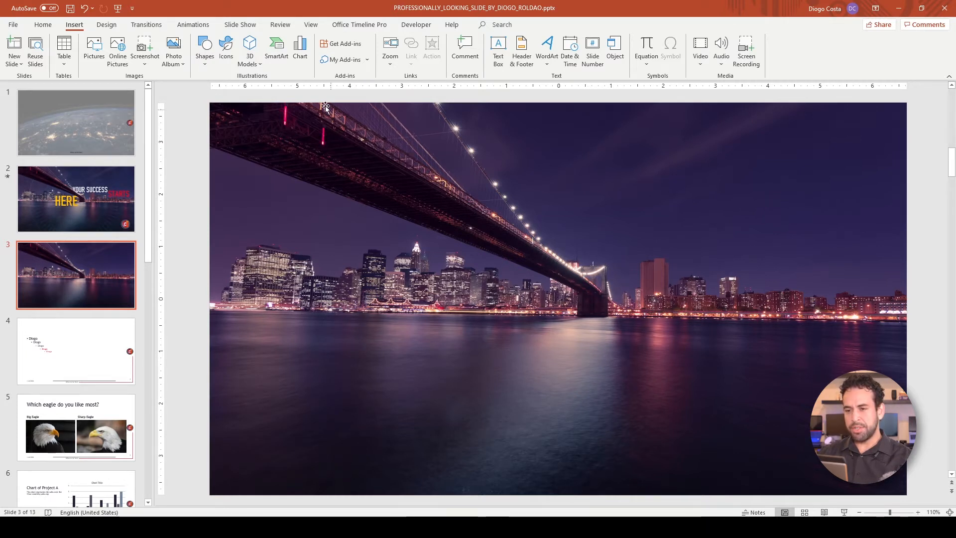
{"action": "mouse_move", "coordinate": [461, 218]}
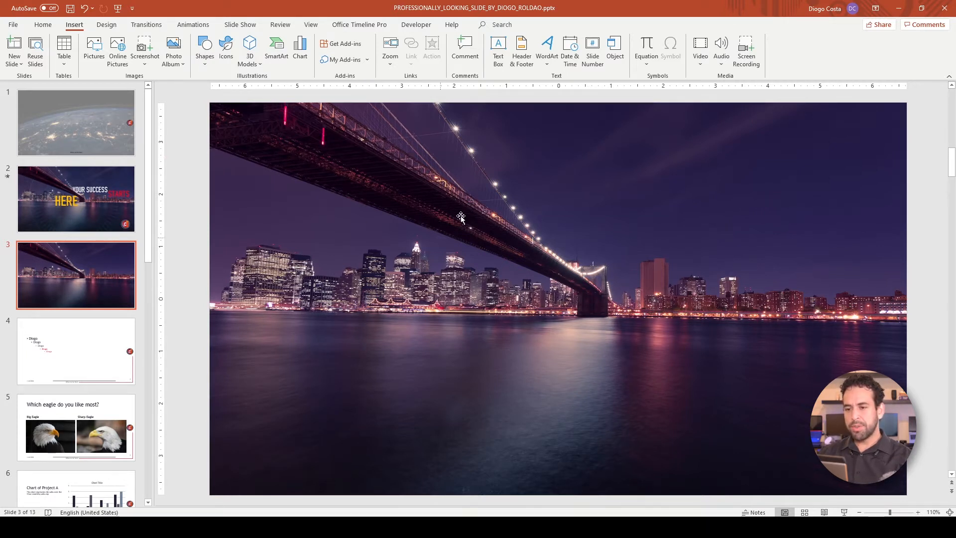
{"action": "left_click", "coordinate": [462, 218]}
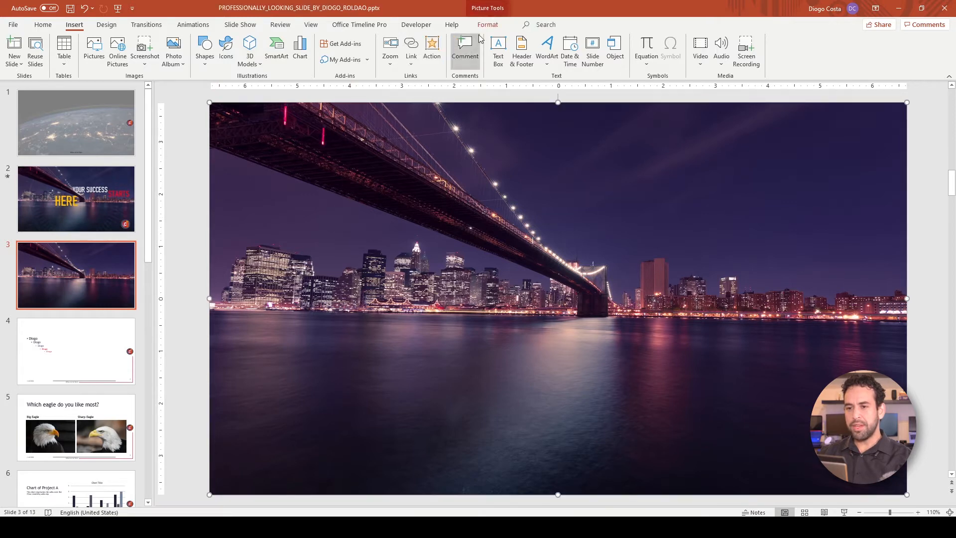
{"action": "mouse_move", "coordinate": [464, 244]}
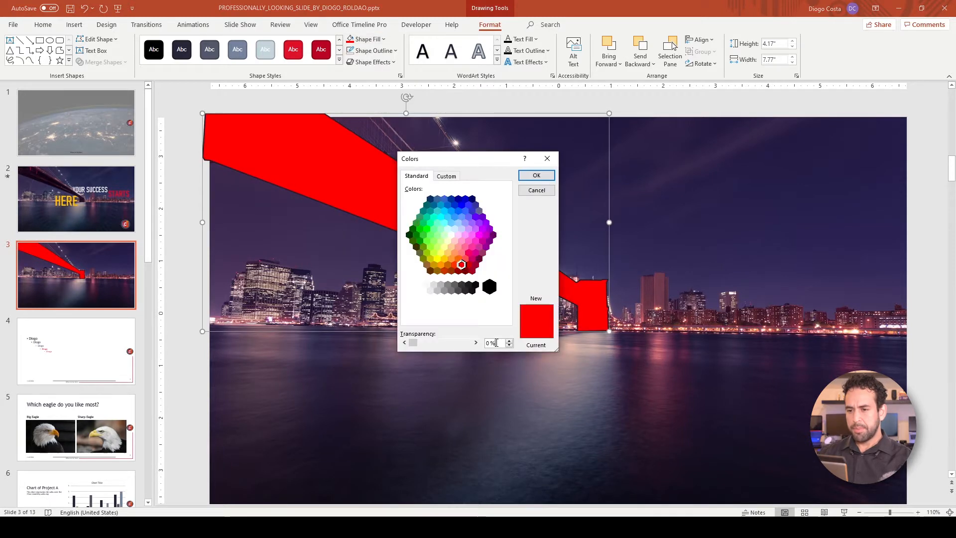
- Fill the bridge freeform shape with the new-york-city-336475 photo from file
{"action": "left_click", "coordinate": [535, 176]}
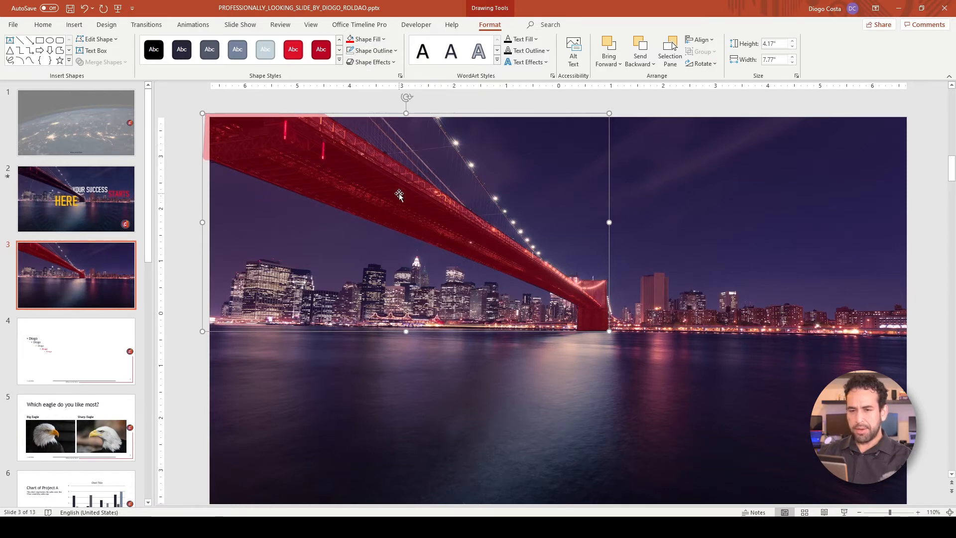
{"action": "left_click", "coordinate": [367, 39]}
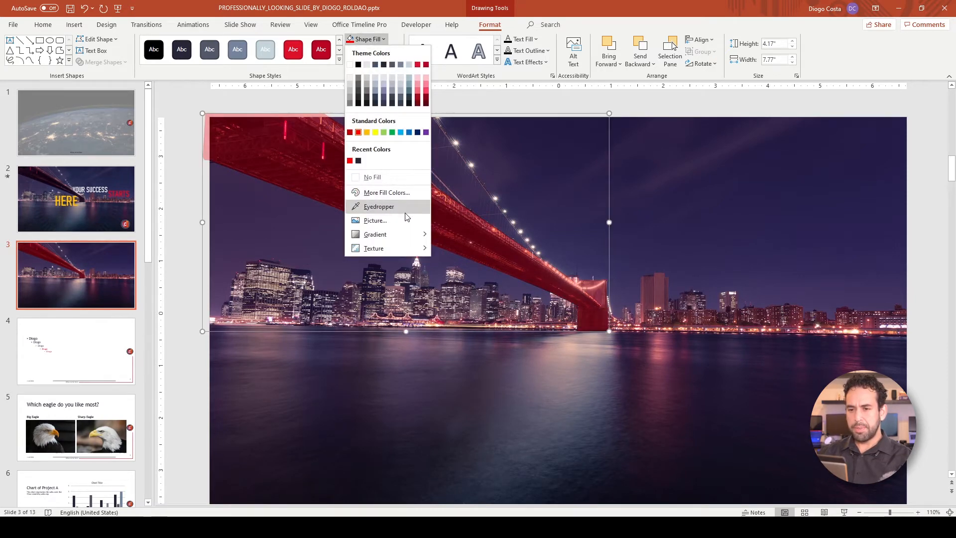
{"action": "left_click", "coordinate": [375, 220]}
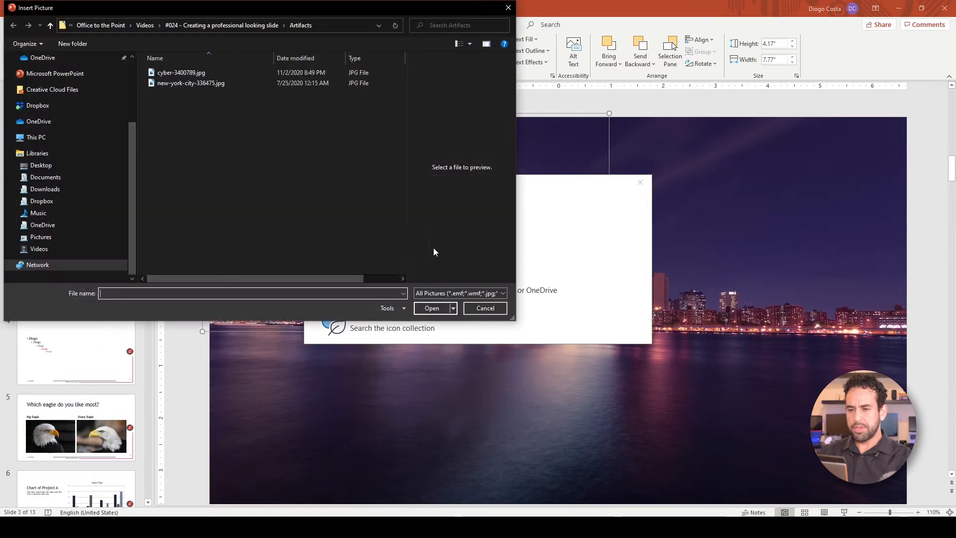
{"action": "left_click", "coordinate": [190, 83]}
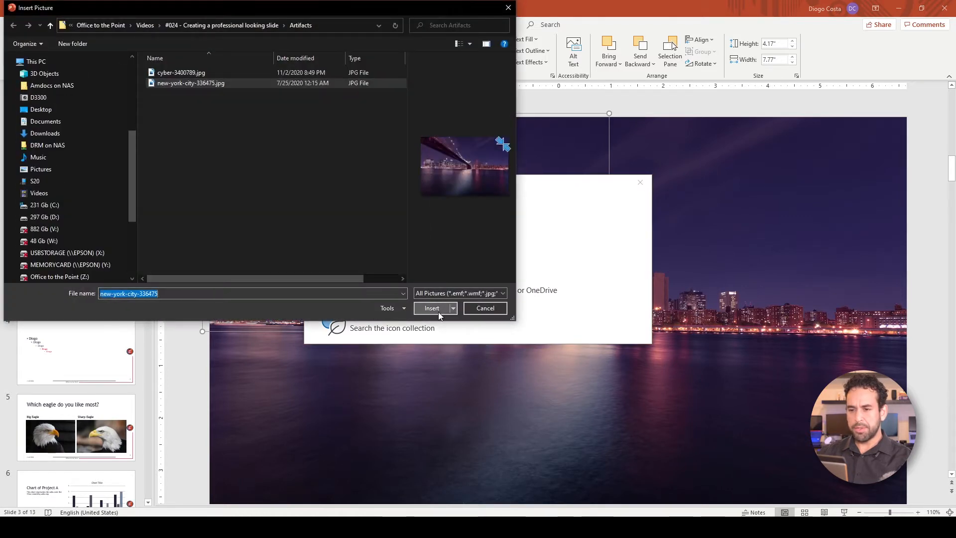
{"action": "left_click", "coordinate": [432, 308]}
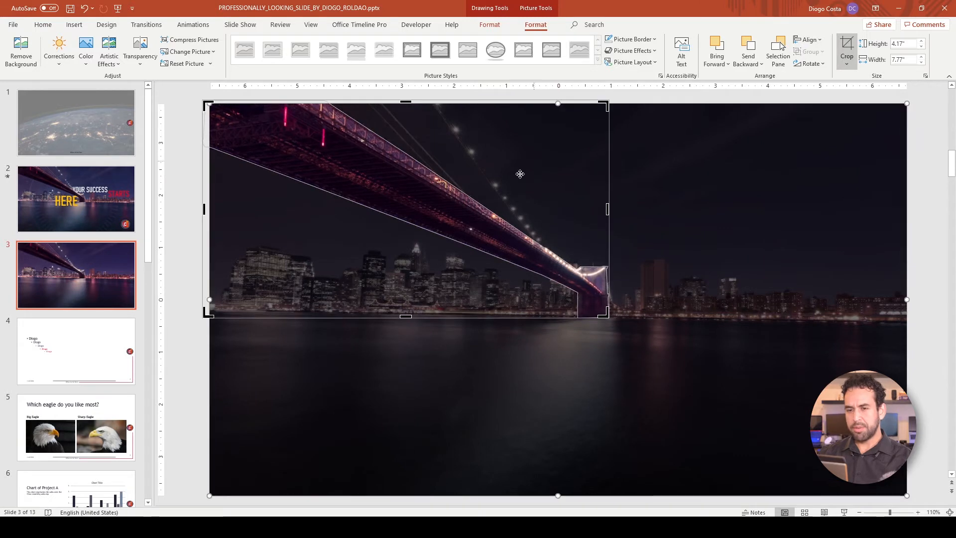
{"action": "mouse_move", "coordinate": [521, 220]}
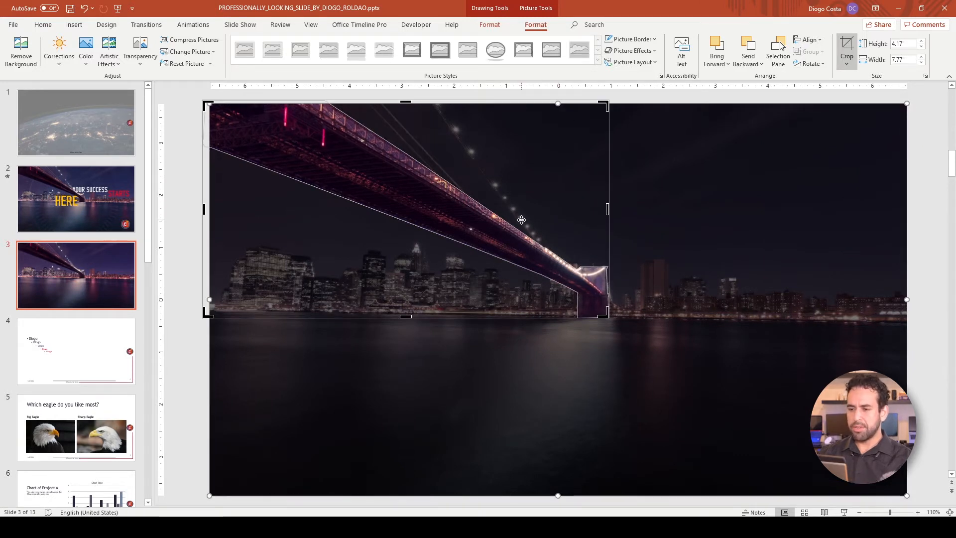
{"action": "mouse_move", "coordinate": [504, 233]}
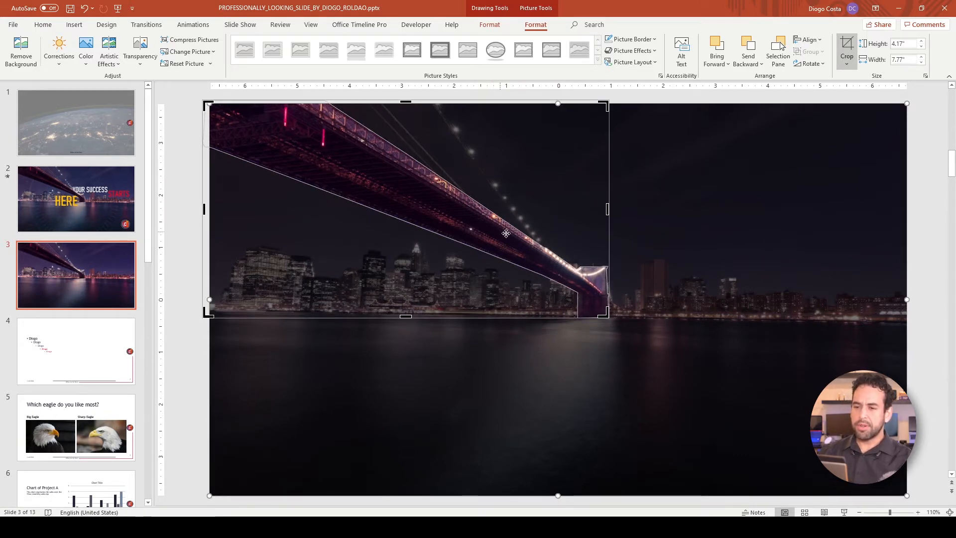
{"action": "mouse_move", "coordinate": [189, 220]}
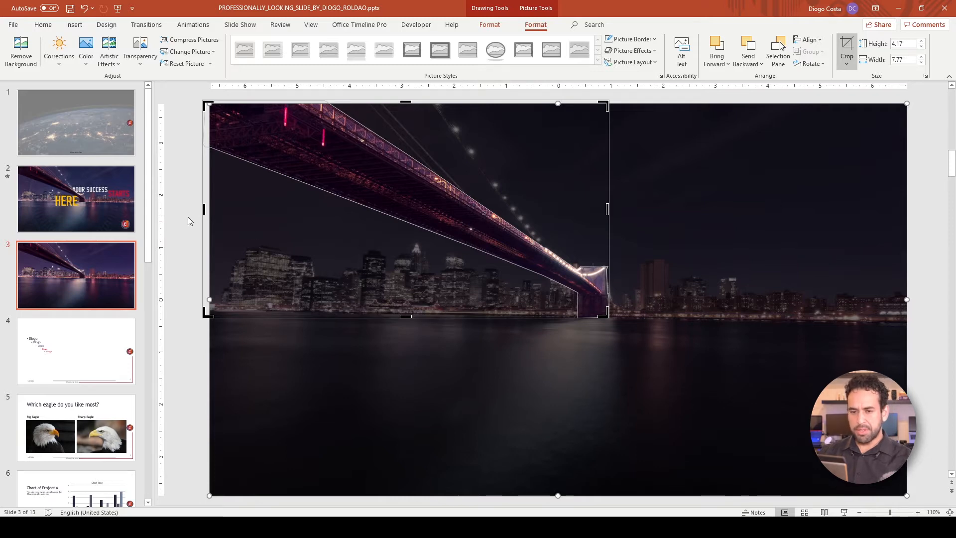
{"action": "mouse_move", "coordinate": [185, 179]}
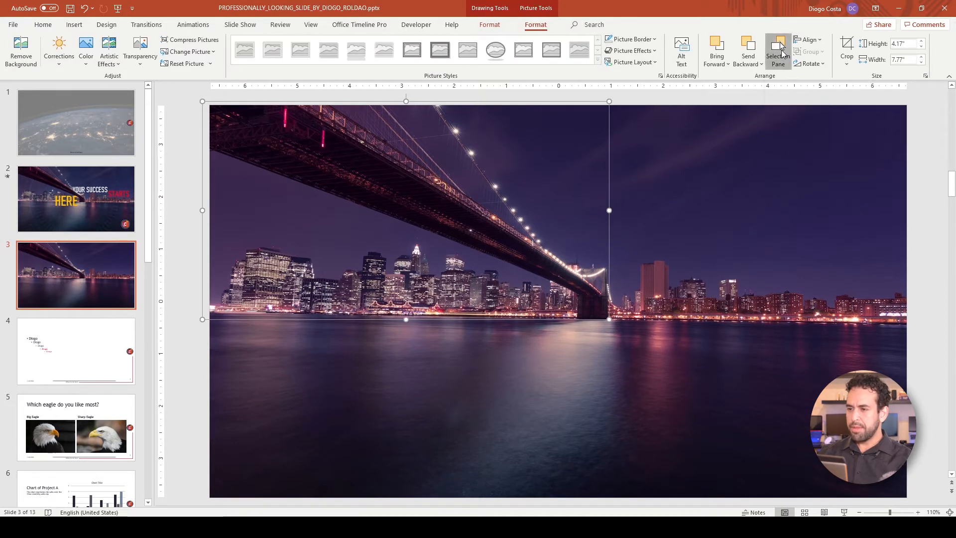
- Show the Selection Pane object list and switch to title slide 2
{"action": "left_click", "coordinate": [778, 50]}
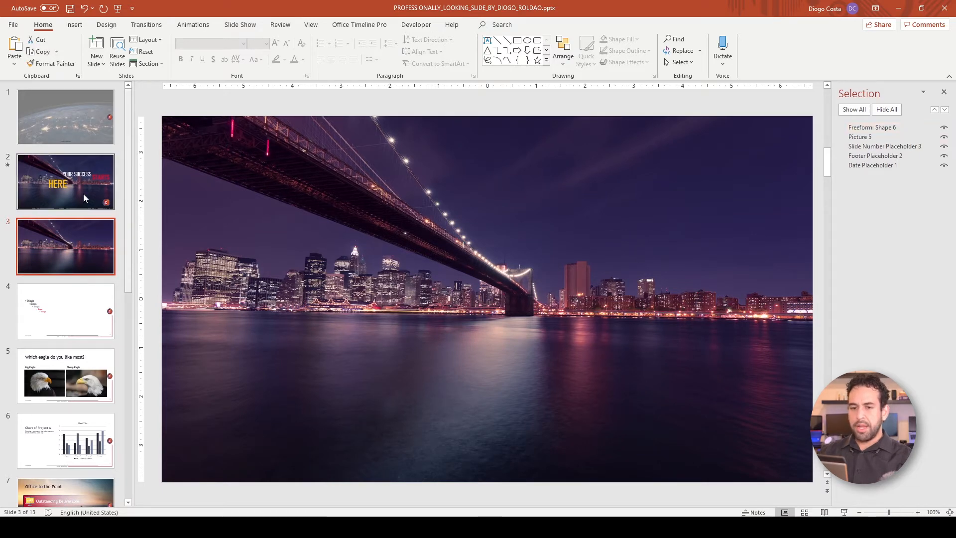
{"action": "left_click", "coordinate": [65, 182]}
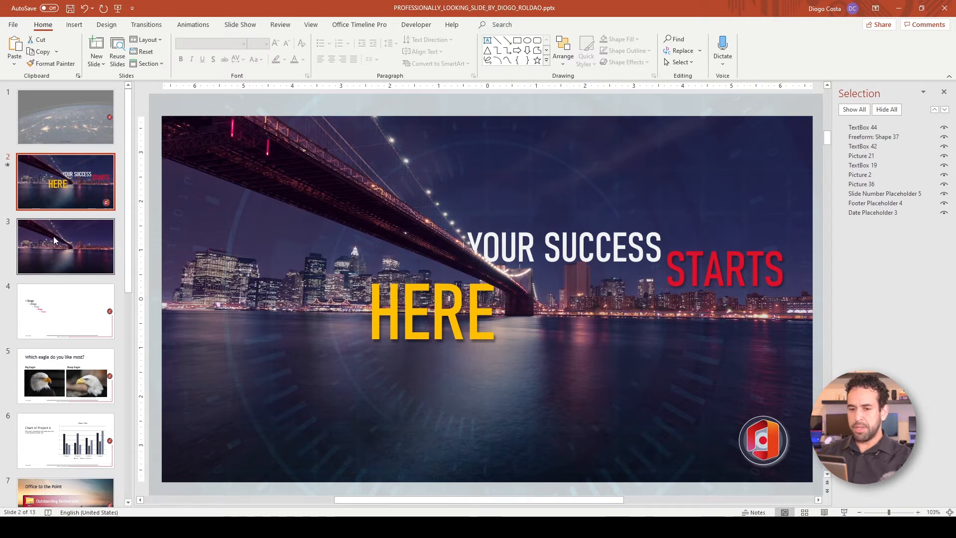
- Return to slide 3 and add the futuristic blue circle cyber image
{"action": "left_click", "coordinate": [65, 246]}
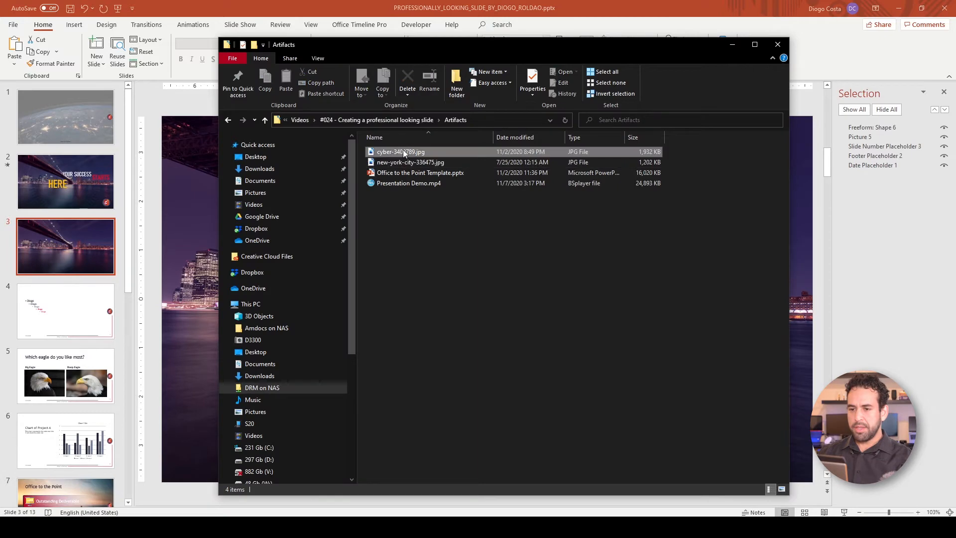
{"action": "left_click", "coordinate": [401, 152]}
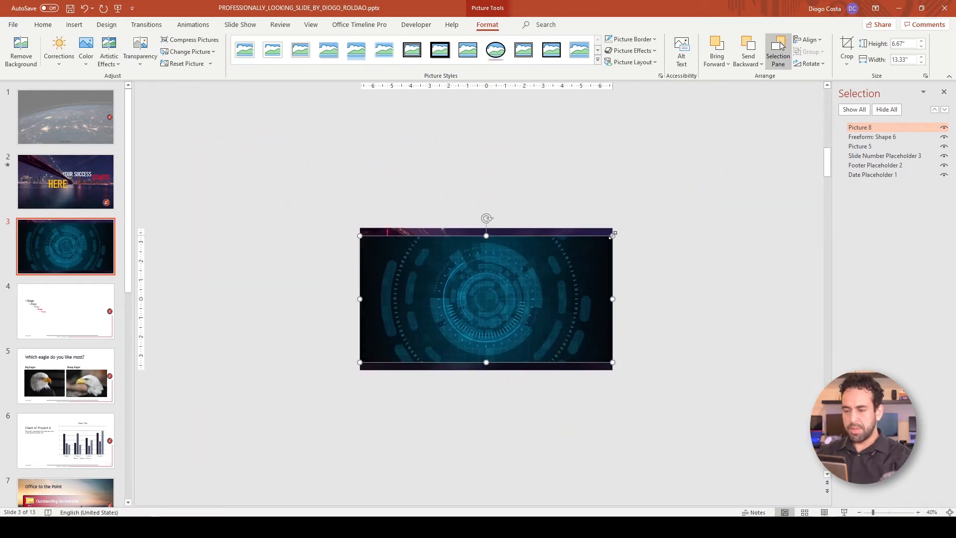
{"action": "mouse_move", "coordinate": [408, 251]}
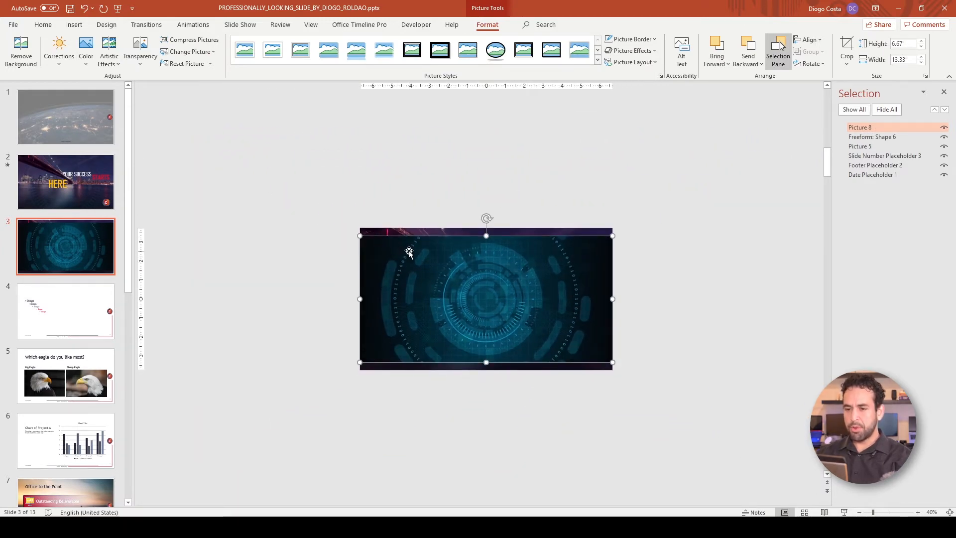
{"action": "mouse_move", "coordinate": [551, 275]}
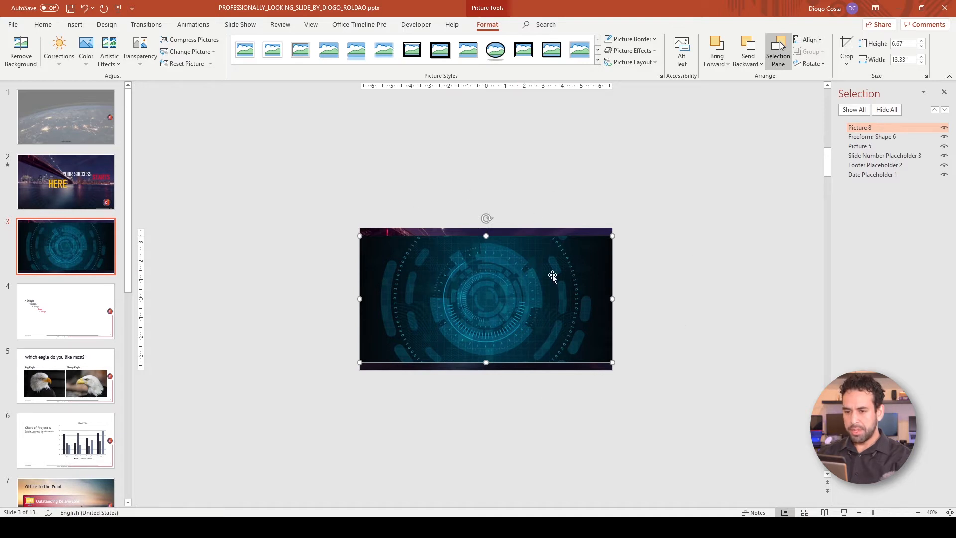
{"action": "mouse_move", "coordinate": [595, 252]}
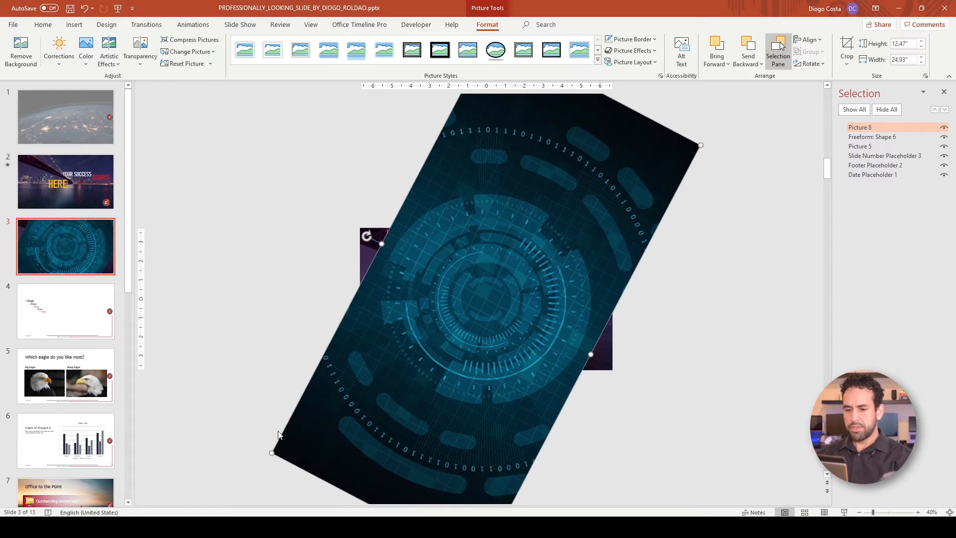
{"action": "mouse_move", "coordinate": [271, 452]}
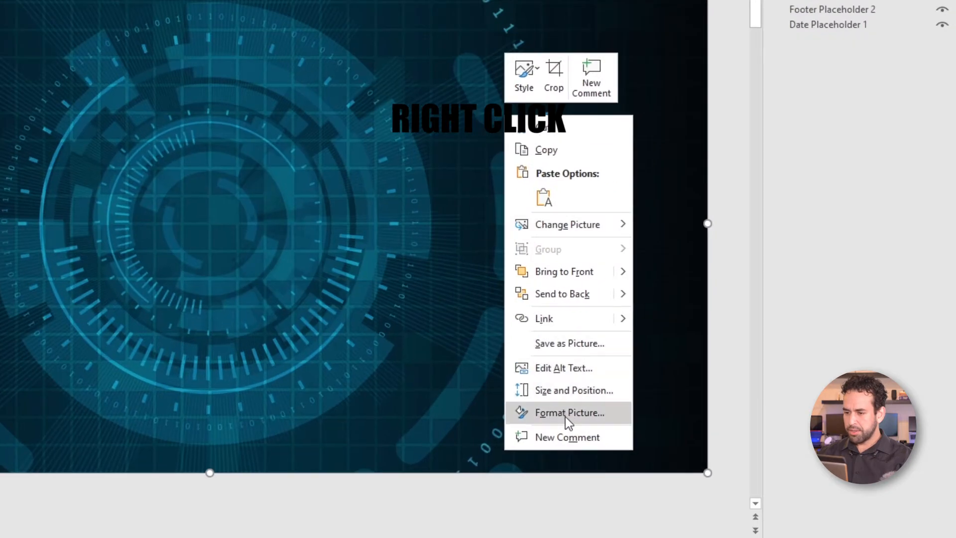
- Set the circle image's picture transparency to 85% in Format Picture
{"action": "left_click", "coordinate": [570, 413]}
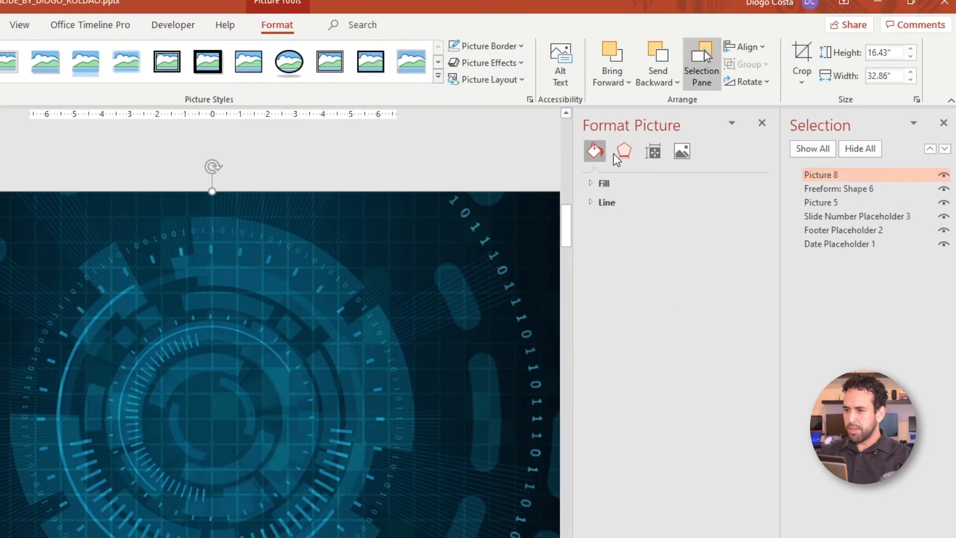
{"action": "left_click", "coordinate": [681, 151]}
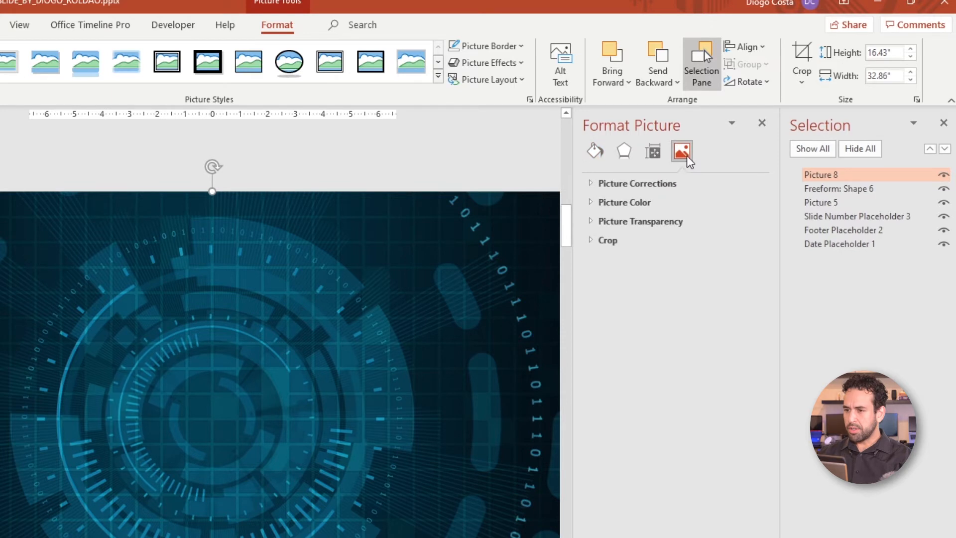
{"action": "mouse_move", "coordinate": [640, 220]}
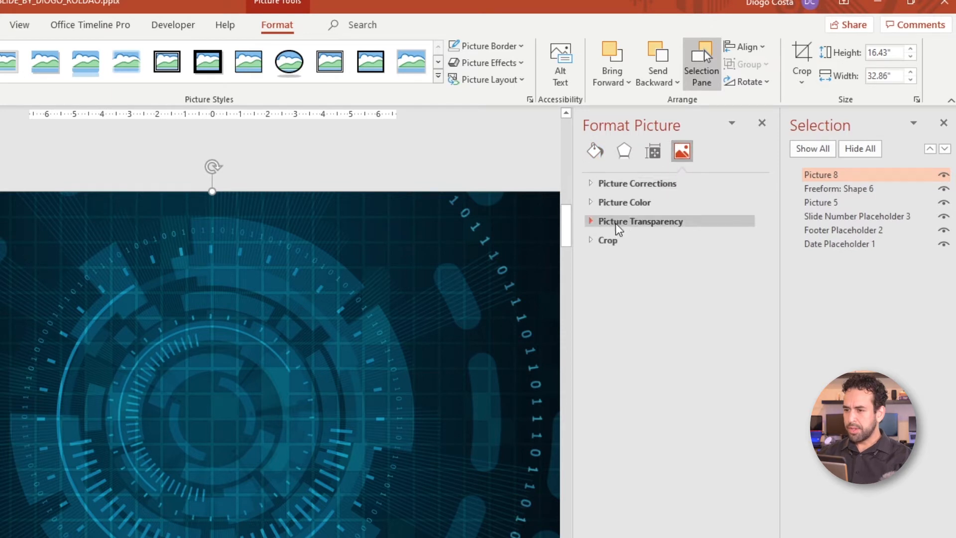
{"action": "left_click", "coordinate": [640, 220]}
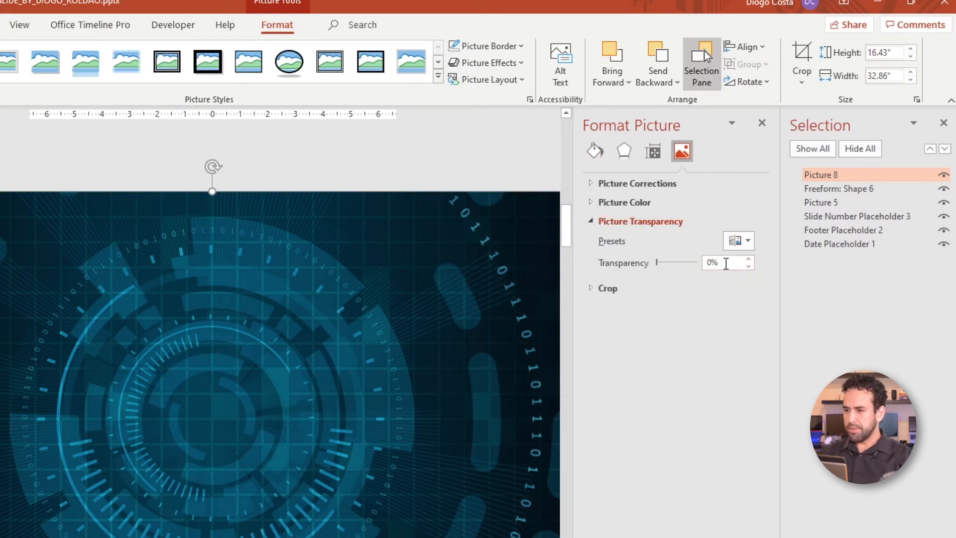
{"action": "type", "text": "85"}
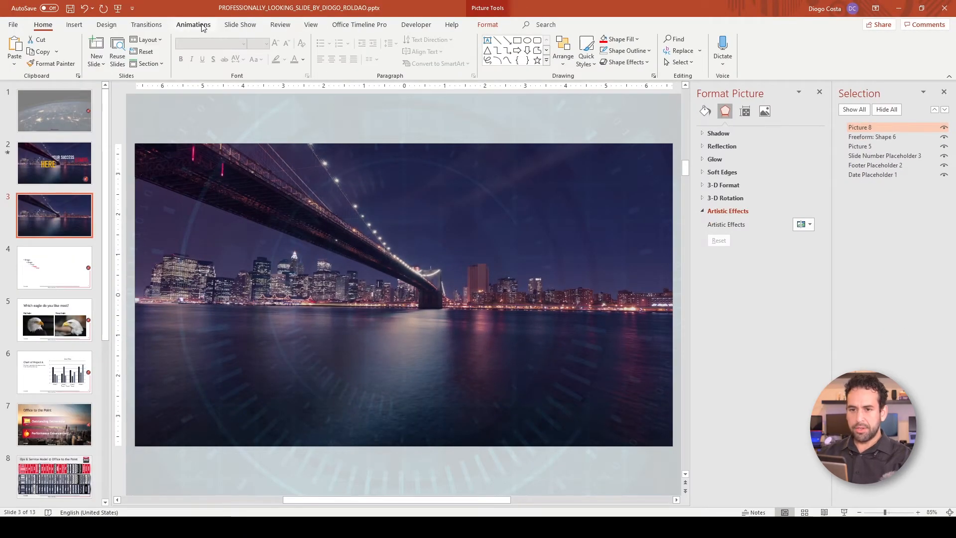
- Apply a Spin animation to the circle image and lengthen its duration to 10 seconds
{"action": "left_click", "coordinate": [192, 24]}
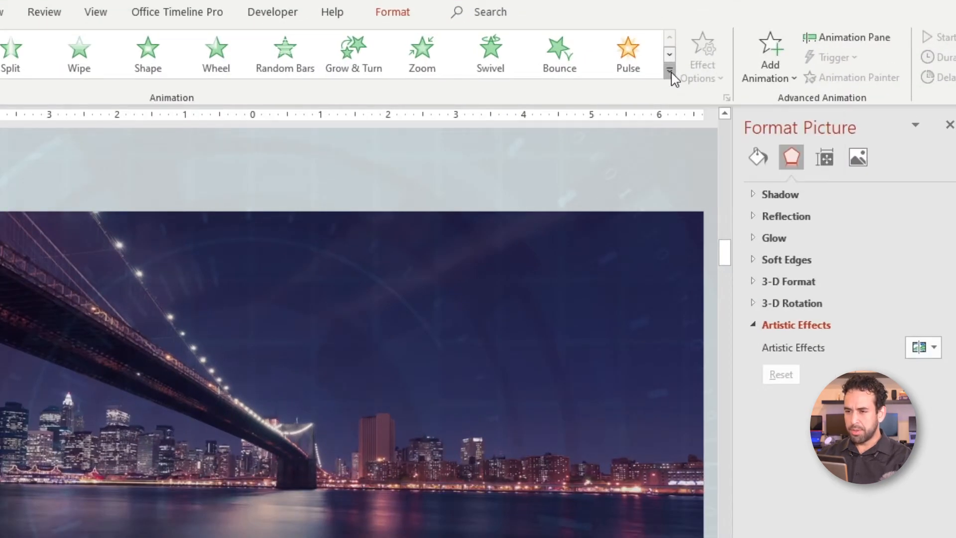
{"action": "left_click", "coordinate": [669, 70]}
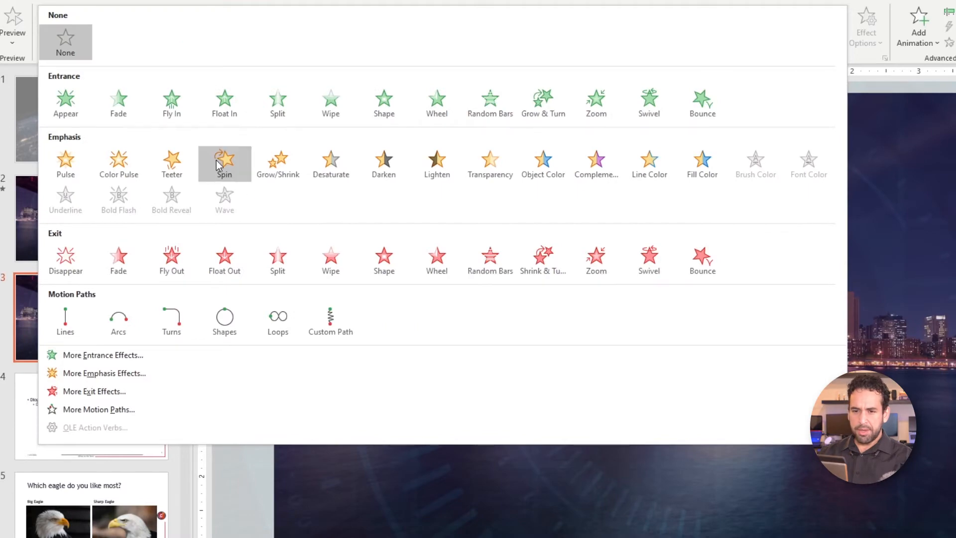
{"action": "left_click", "coordinate": [225, 160]}
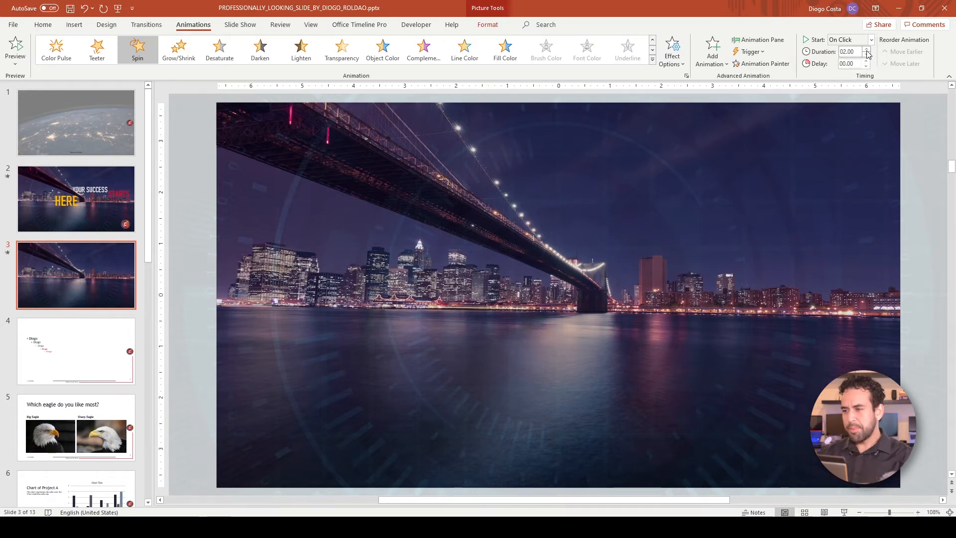
{"action": "left_click", "coordinate": [866, 49]}
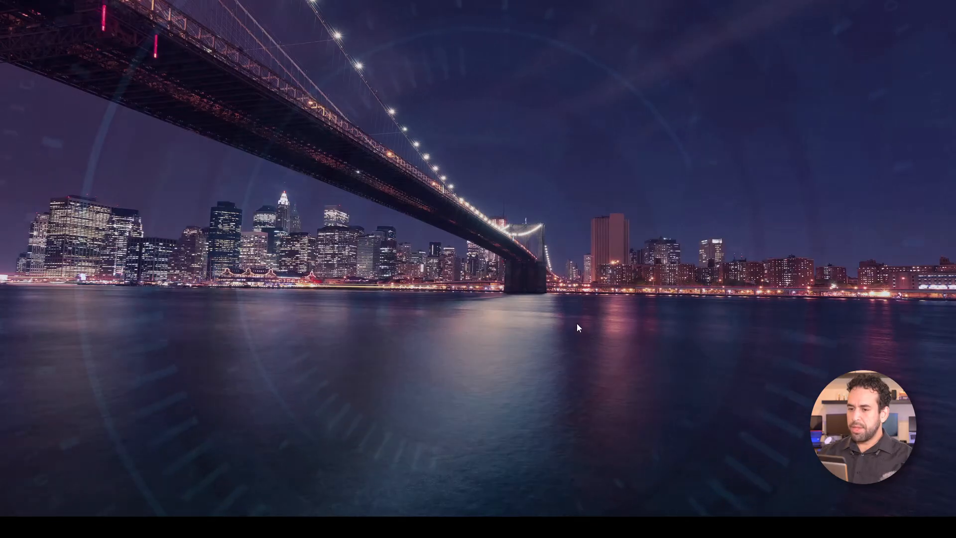
{"action": "mouse_move", "coordinate": [596, 213]}
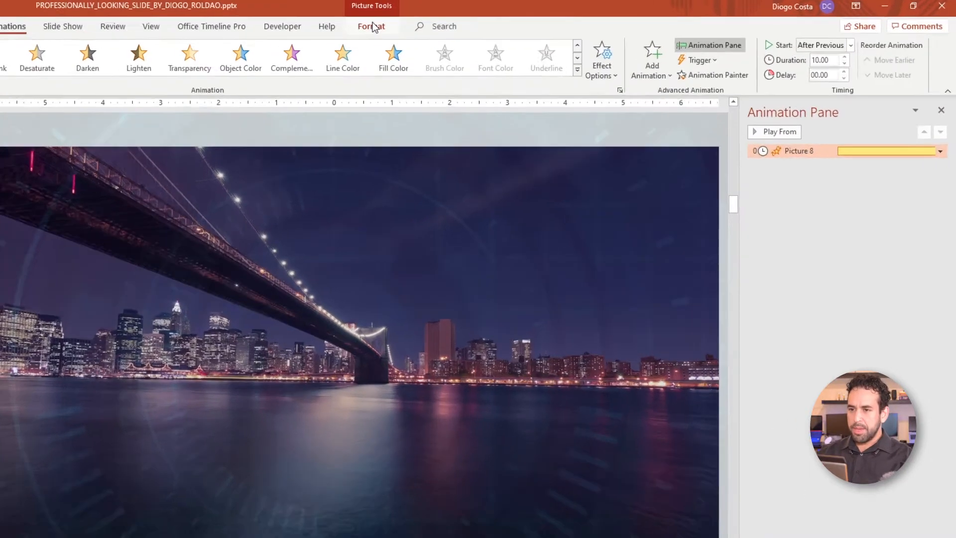
- Open the Spin effect dialog for Picture 8 from the Animation Pane
{"action": "left_click", "coordinate": [741, 50]}
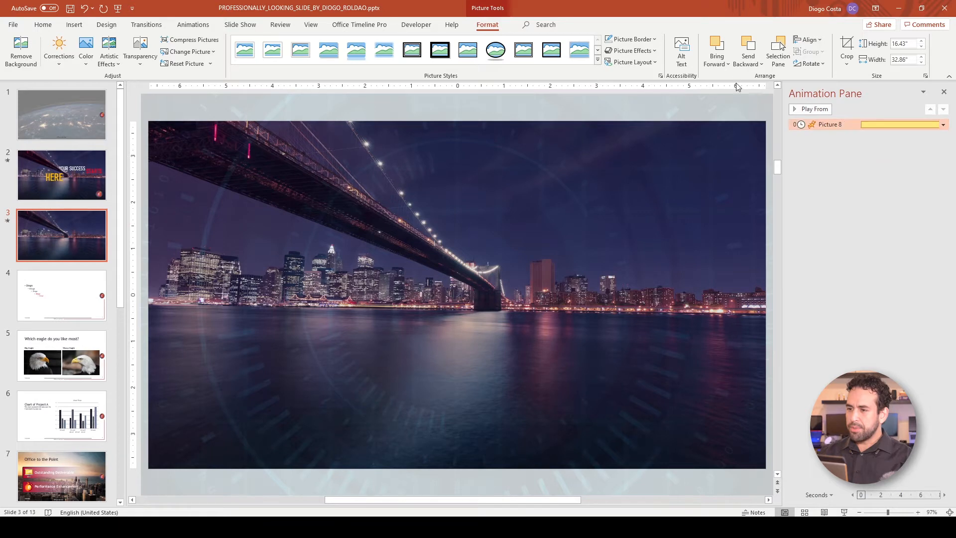
{"action": "left_click", "coordinate": [193, 24]}
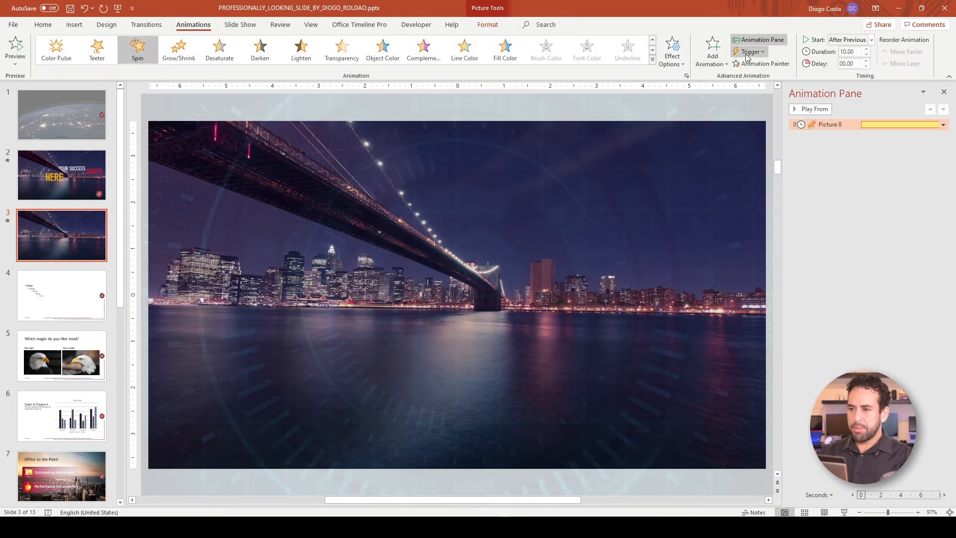
{"action": "mouse_move", "coordinate": [760, 40]}
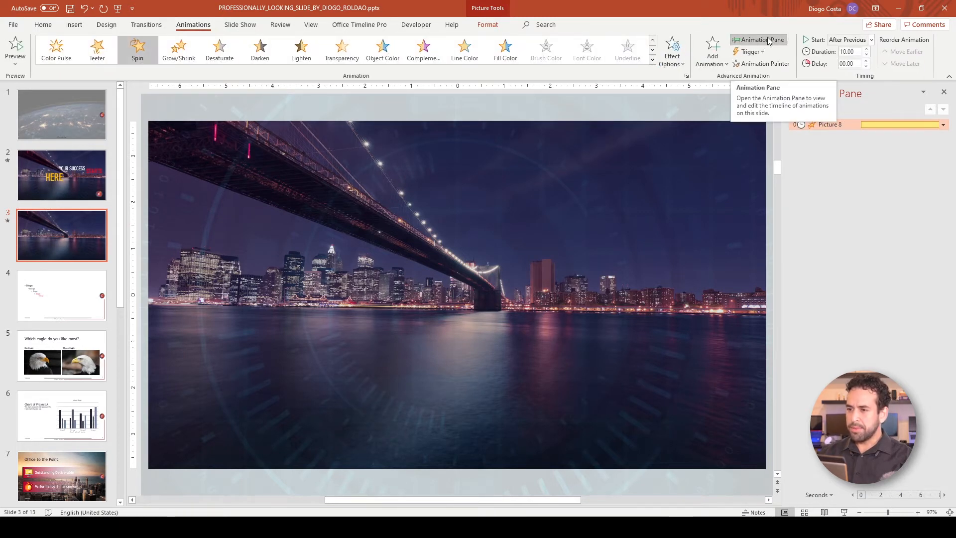
{"action": "left_click", "coordinate": [758, 40]}
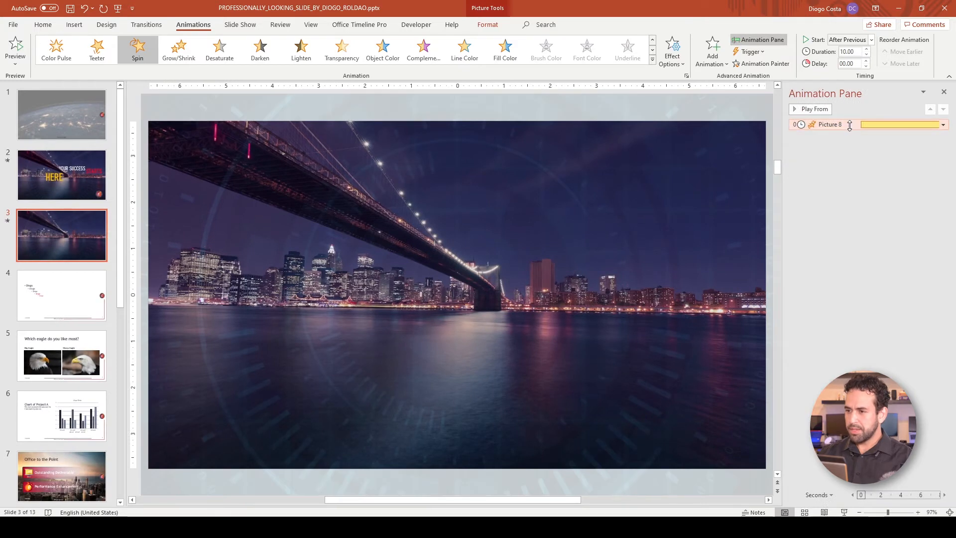
{"action": "double_click", "coordinate": [829, 125]}
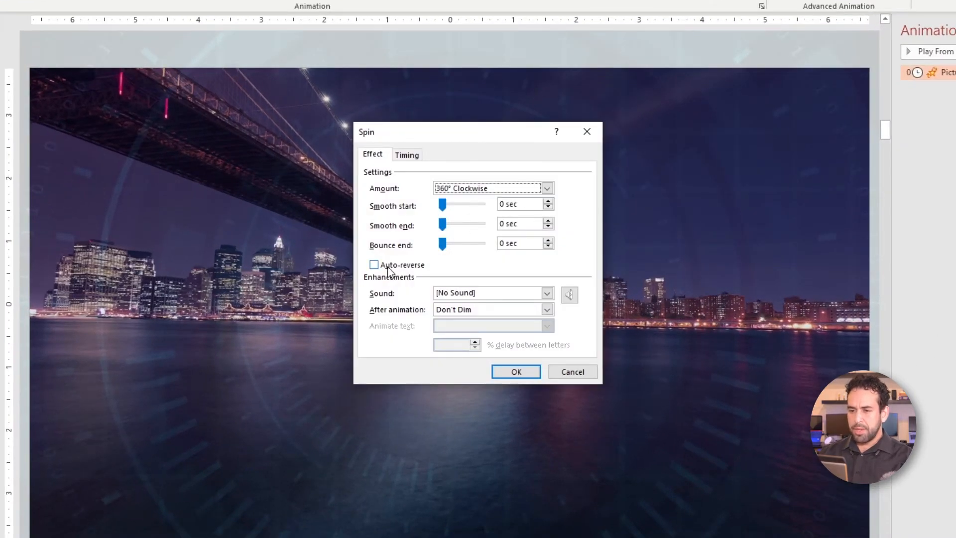
- Set the photo's Spin to 90° clockwise, 5 seconds, repeating until end of slide
{"action": "left_click", "coordinate": [374, 265]}
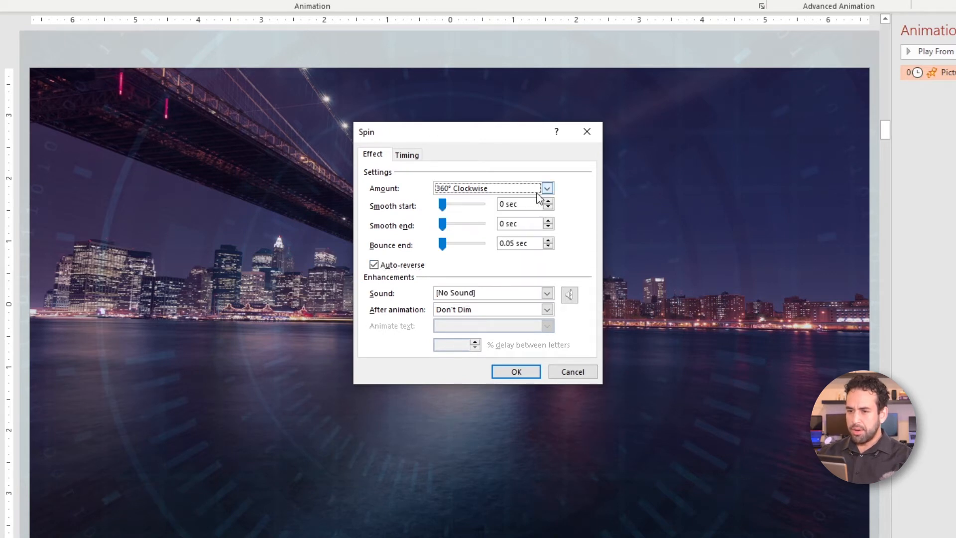
{"action": "left_click", "coordinate": [546, 188]}
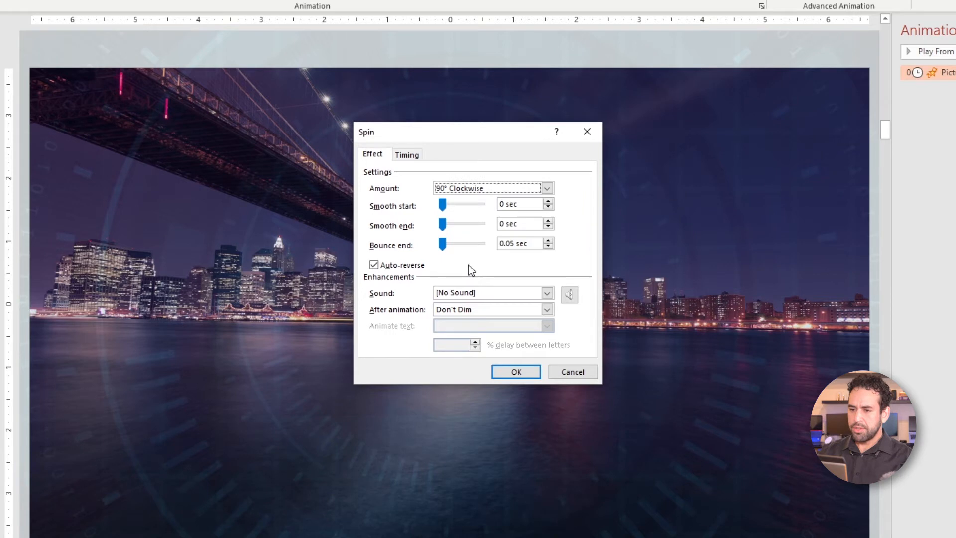
{"action": "triple_click", "coordinate": [519, 242]}
{"action": "type", "text": "1"}
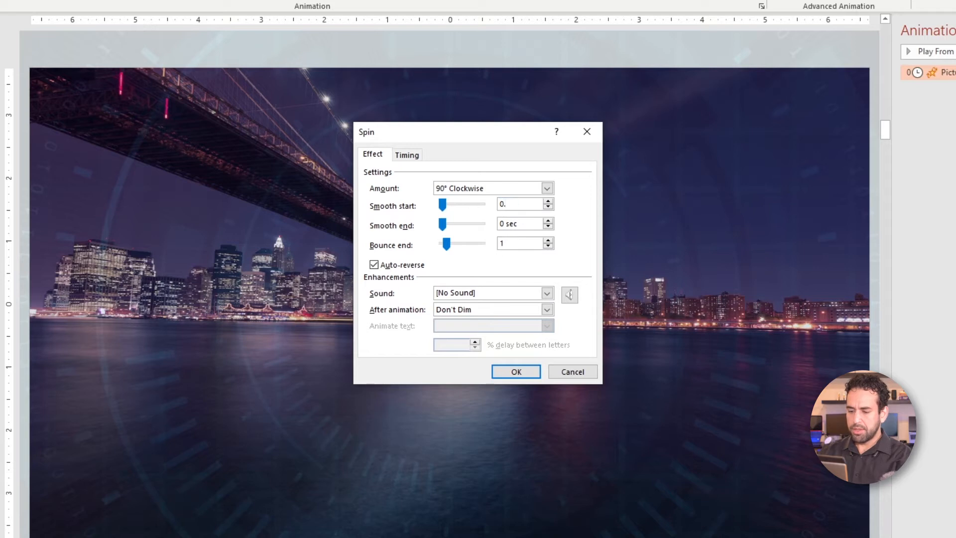
{"action": "left_click", "coordinate": [406, 155]}
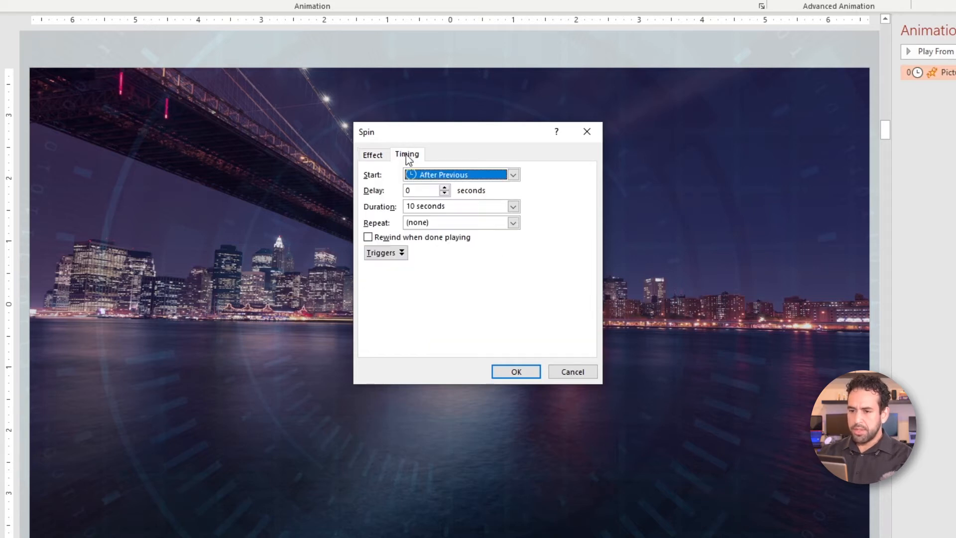
{"action": "left_click", "coordinate": [512, 206]}
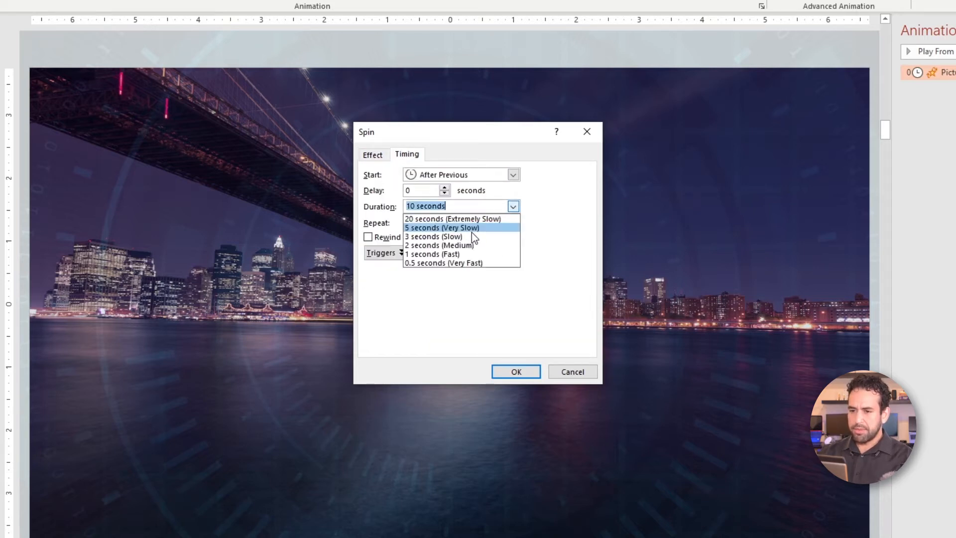
{"action": "left_click", "coordinate": [441, 228]}
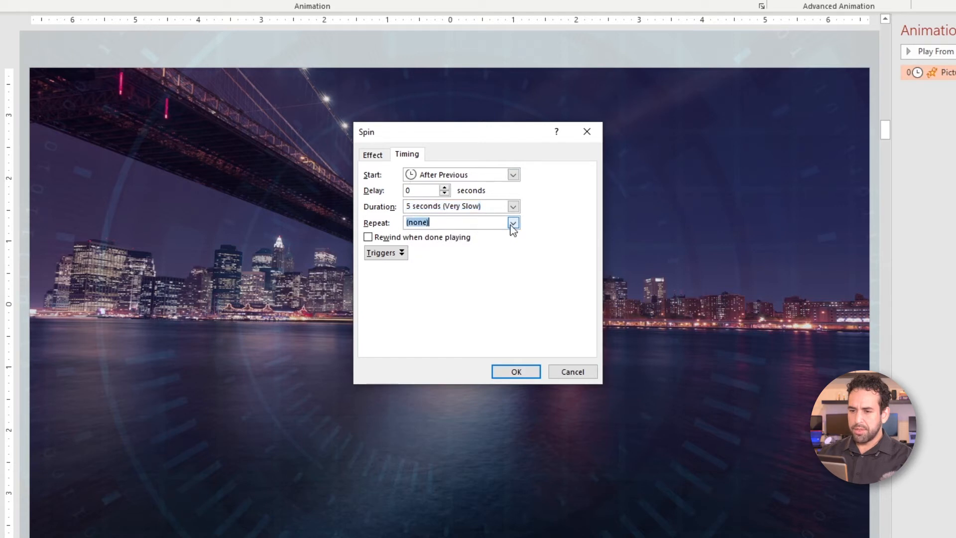
{"action": "left_click", "coordinate": [513, 222]}
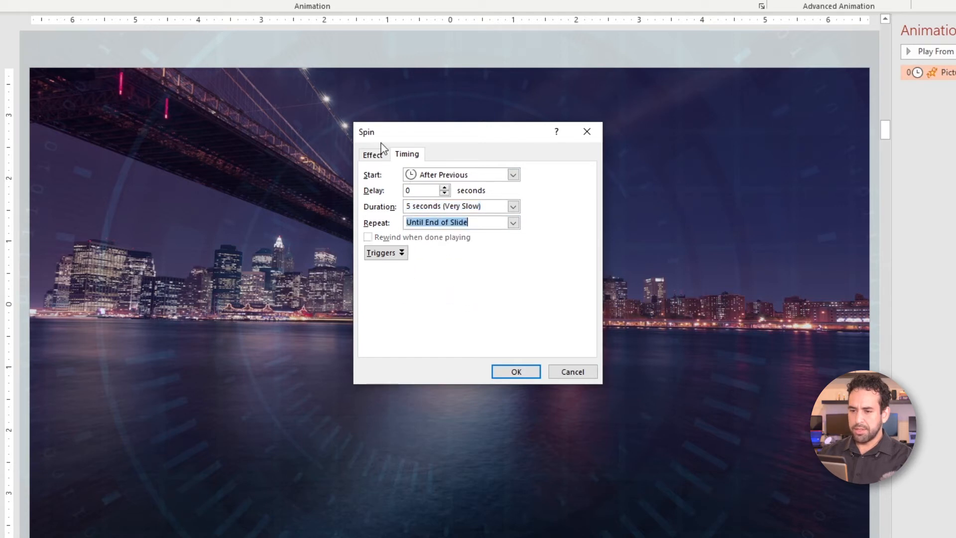
{"action": "left_click", "coordinate": [514, 371]}
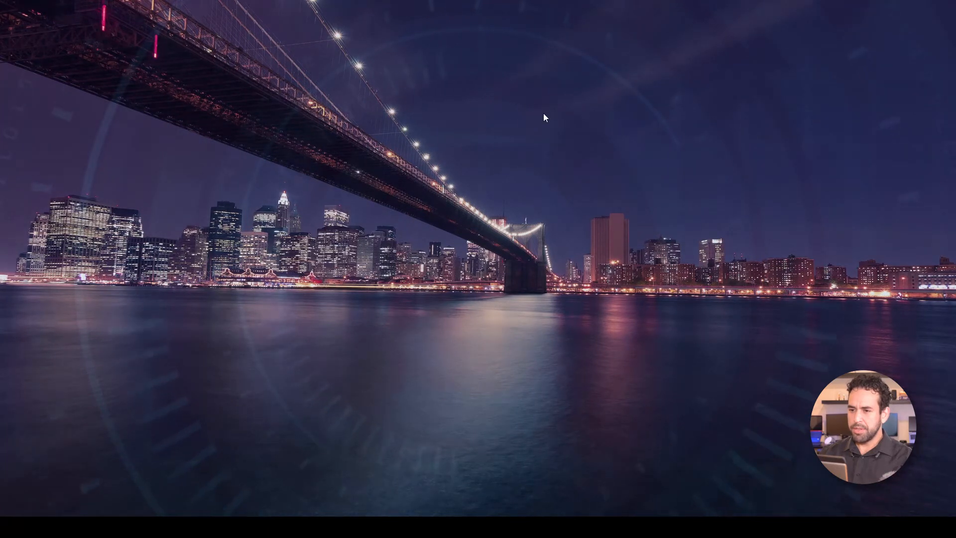
{"action": "mouse_move", "coordinate": [657, 191]}
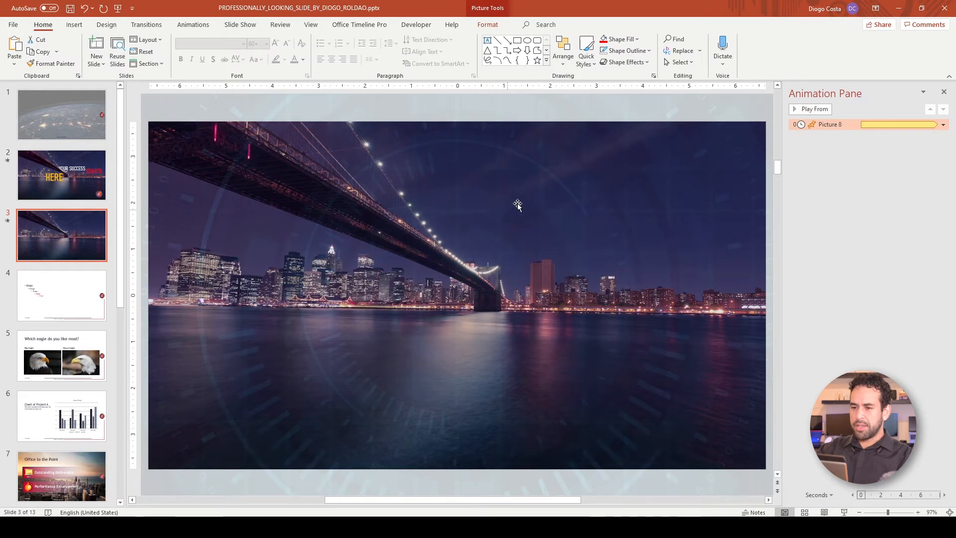
{"action": "mouse_move", "coordinate": [437, 185]}
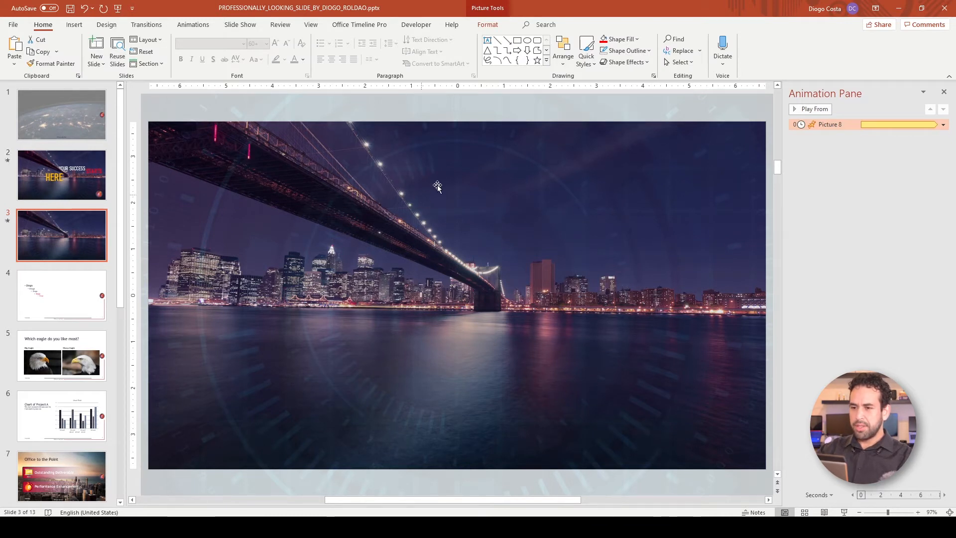
{"action": "mouse_move", "coordinate": [383, 248]}
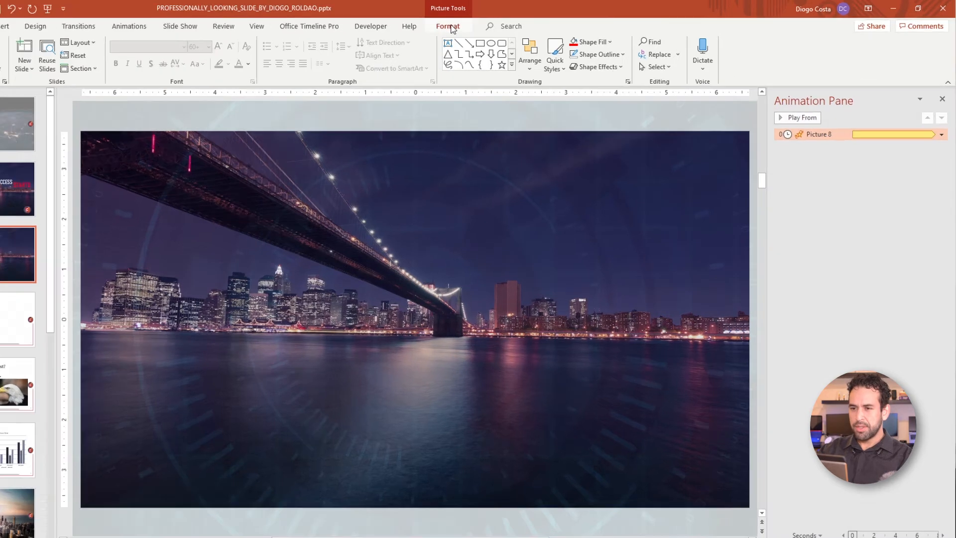
- Show the Selection Pane from Picture Tools Format, then preview the slide full screen
{"action": "left_click", "coordinate": [712, 64]}
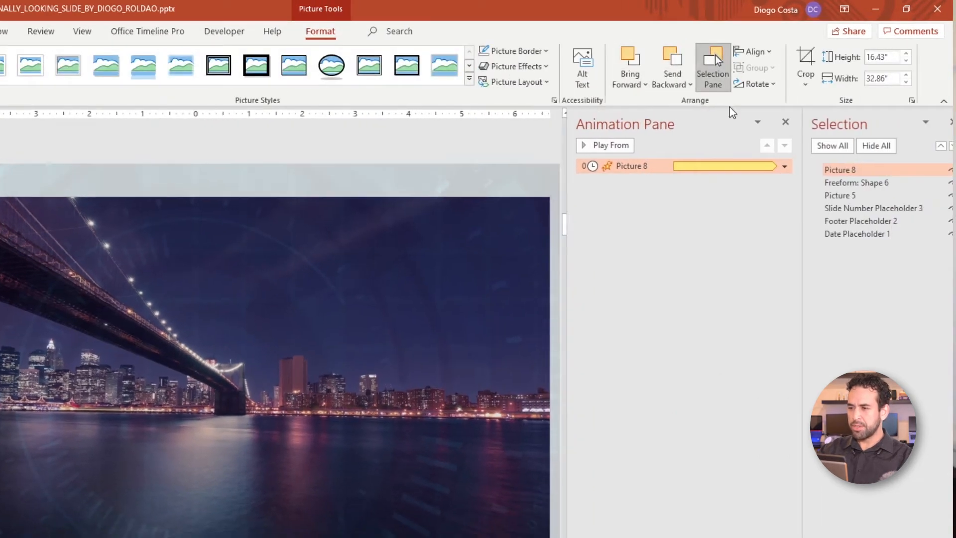
{"action": "left_click", "coordinate": [856, 182]}
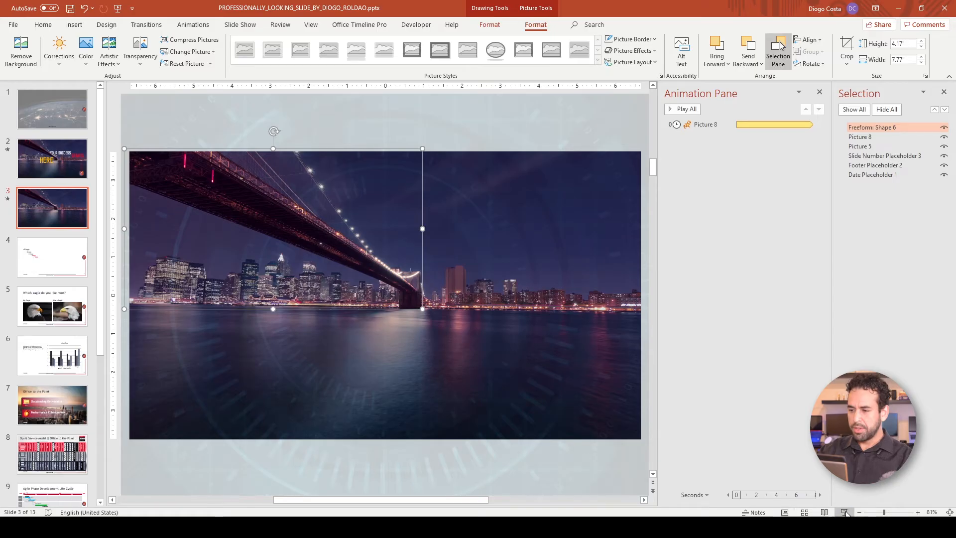
{"action": "key", "text": "F5"}
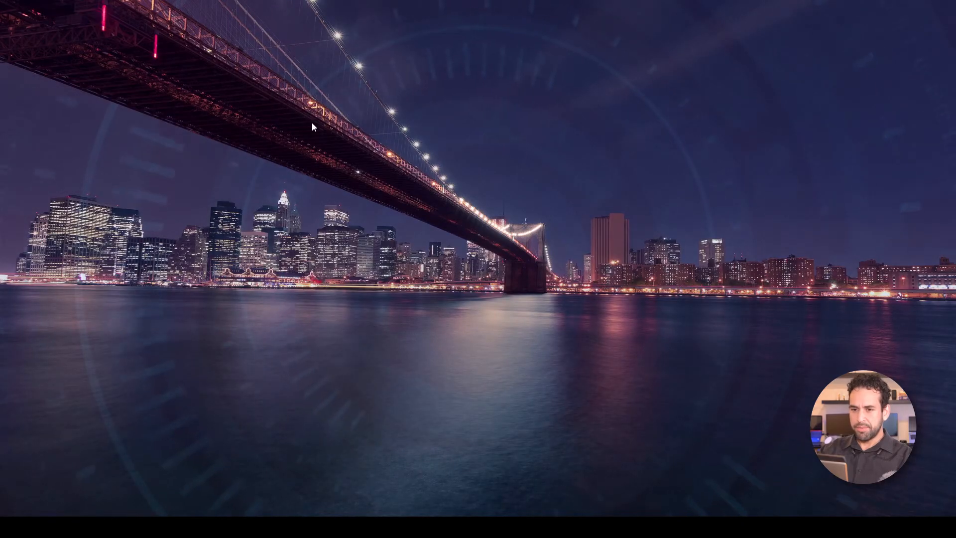
{"action": "mouse_move", "coordinate": [268, 95]}
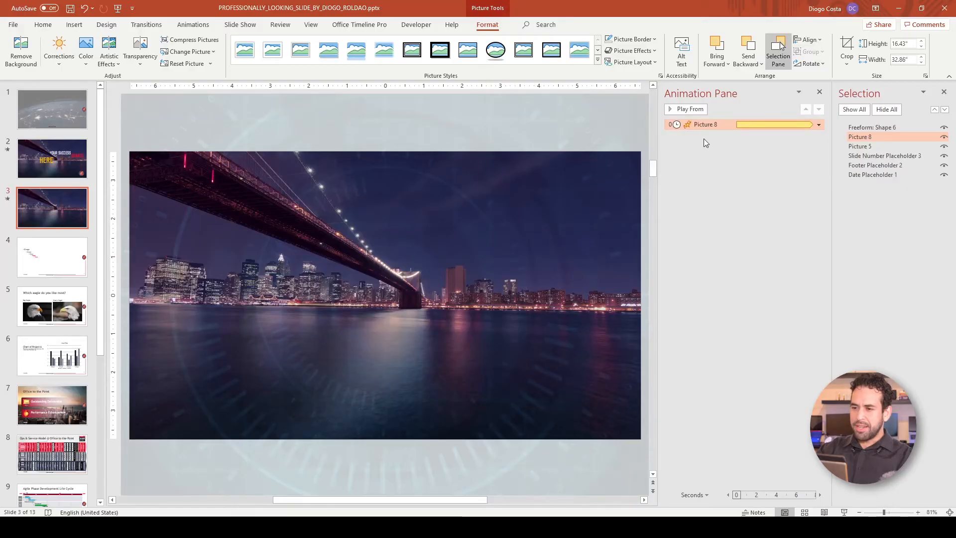
- Insert text boxes over the photo, the last one reading HERE
{"action": "left_click", "coordinate": [819, 93]}
{"action": "type", "text": "STARTS"}
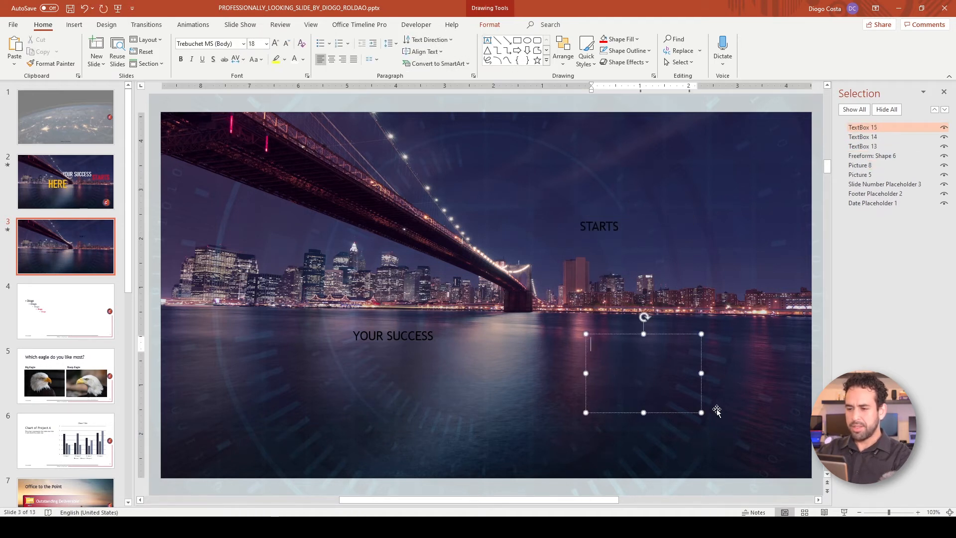
{"action": "type", "text": "HERE"}
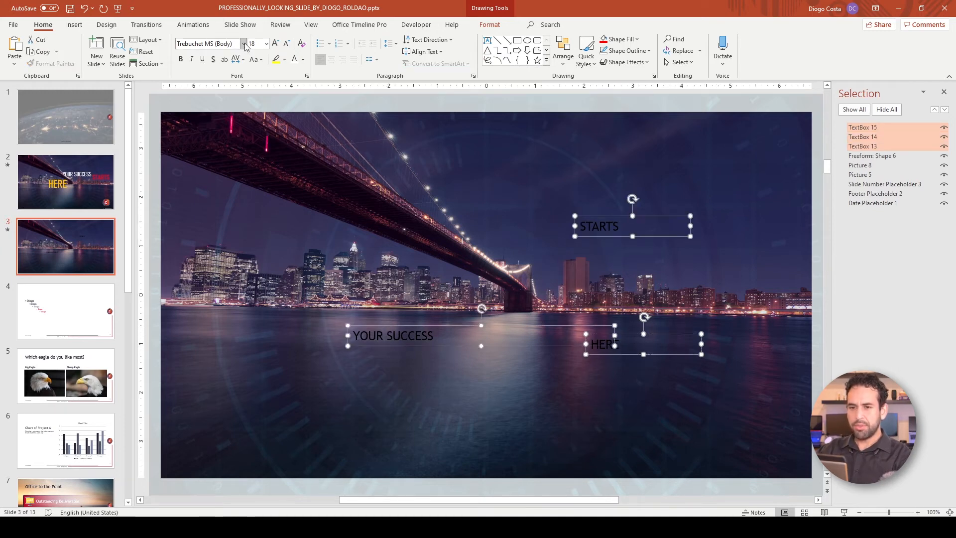
- Apply the Bahnschrift Condensed font to the headline words
{"action": "left_click", "coordinate": [244, 43]}
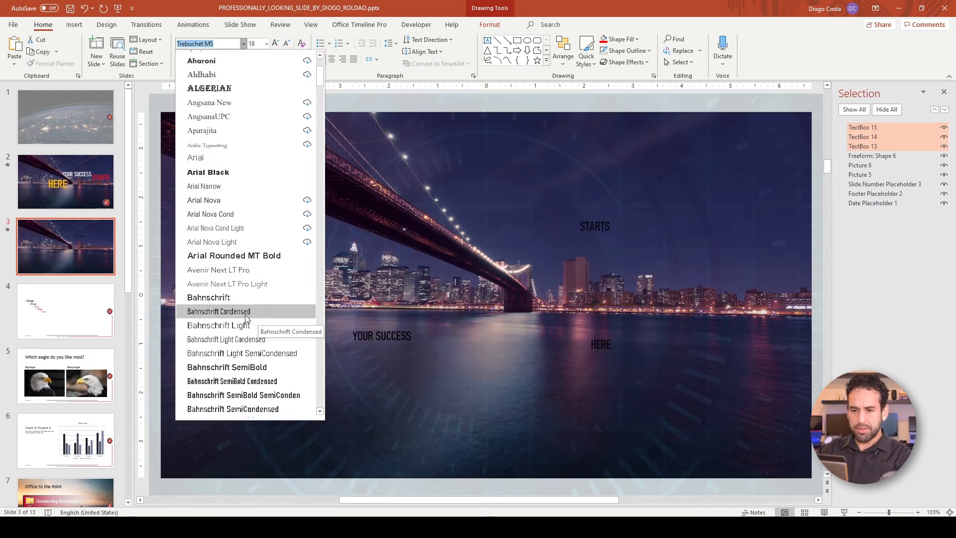
{"action": "left_click", "coordinate": [218, 310]}
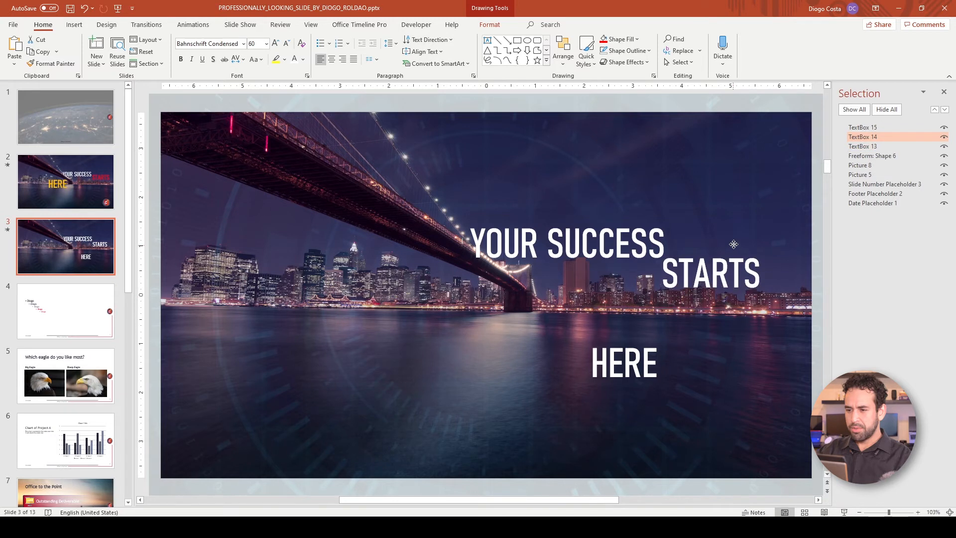
- Move HERE beneath YOUR SUCCESS on the left and enlarge it to 120 pt
{"action": "left_click", "coordinate": [718, 276]}
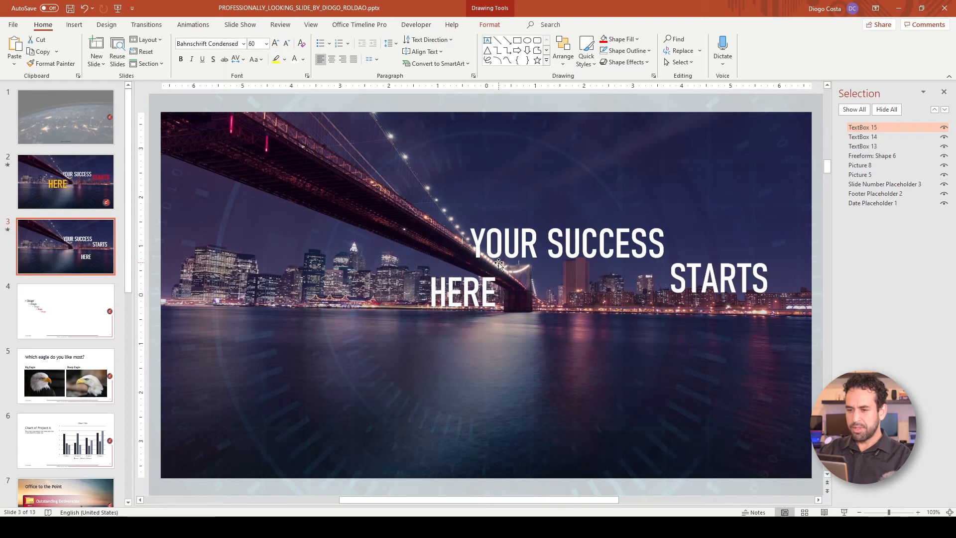
{"action": "double_click", "coordinate": [719, 278]}
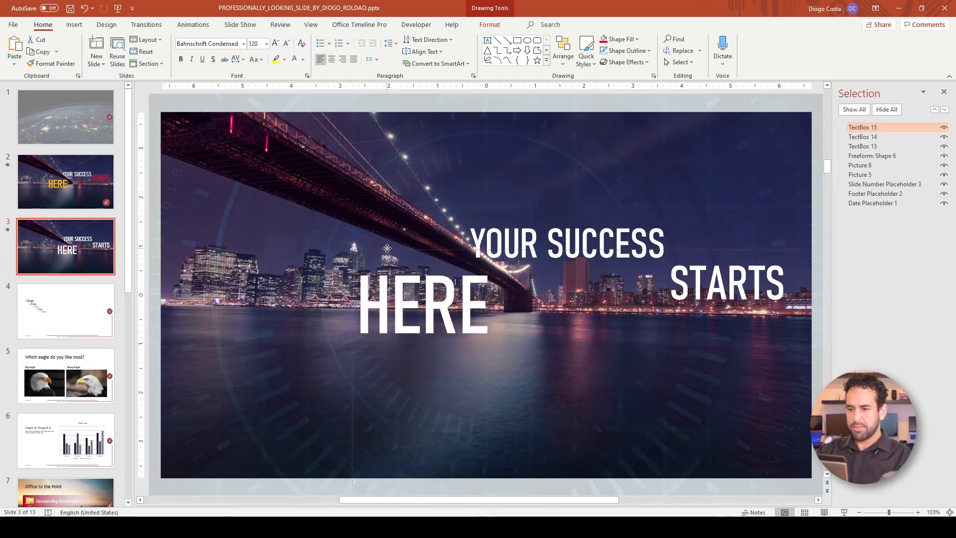
{"action": "left_click", "coordinate": [423, 305]}
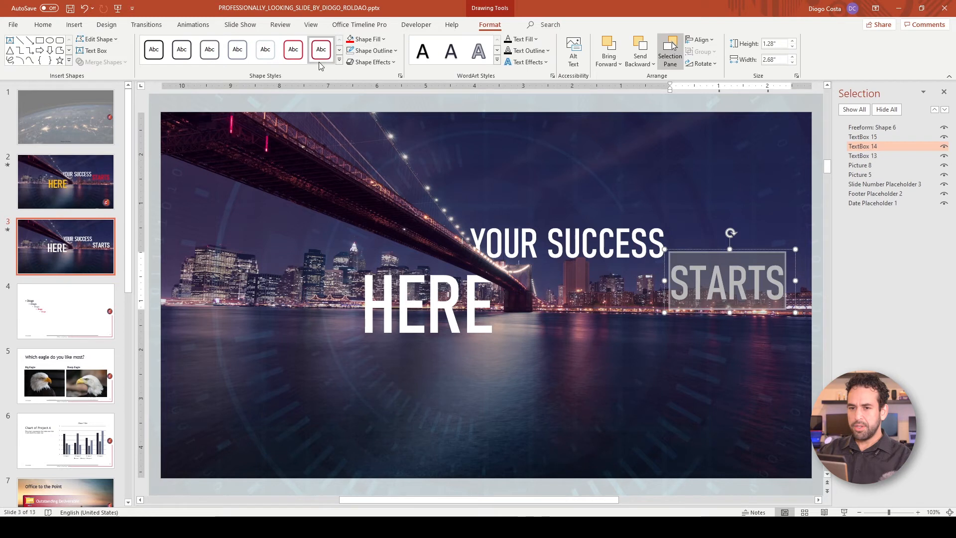
- Fill the STARTS text with red and the HERE text with yellow
{"action": "left_click", "coordinate": [383, 39]}
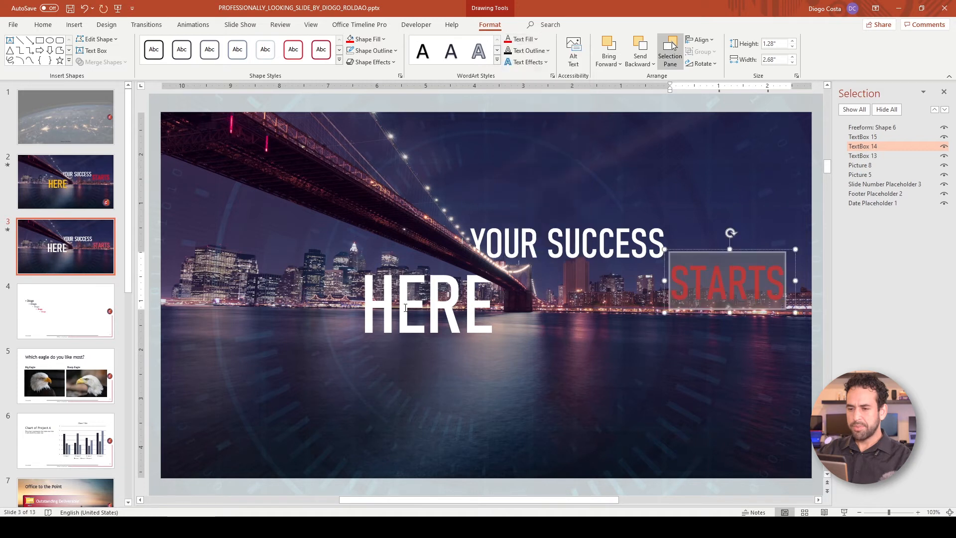
{"action": "left_click", "coordinate": [519, 39]}
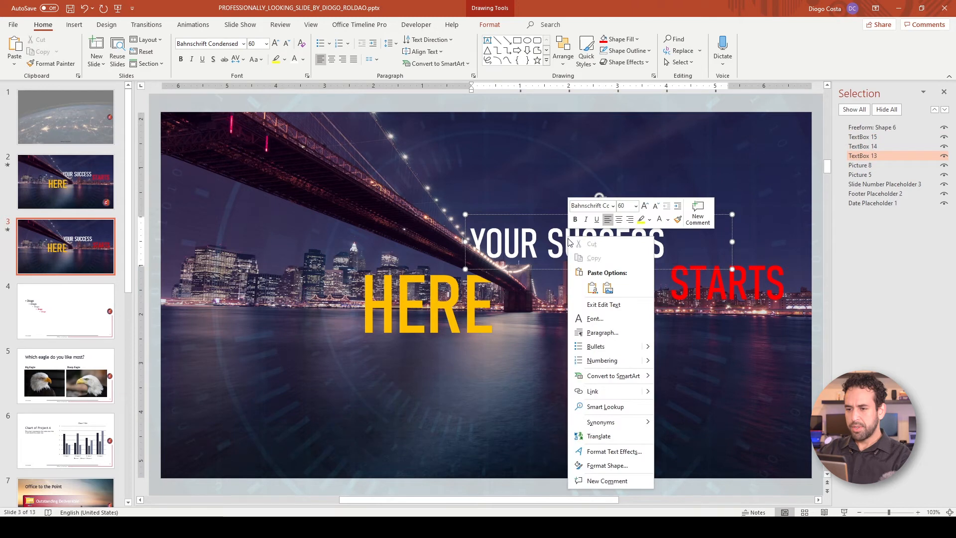
- Apply a preset outer shadow (60% transparency, 4 pt blur, 3 pt distance) to the text
{"action": "left_click", "coordinate": [606, 465]}
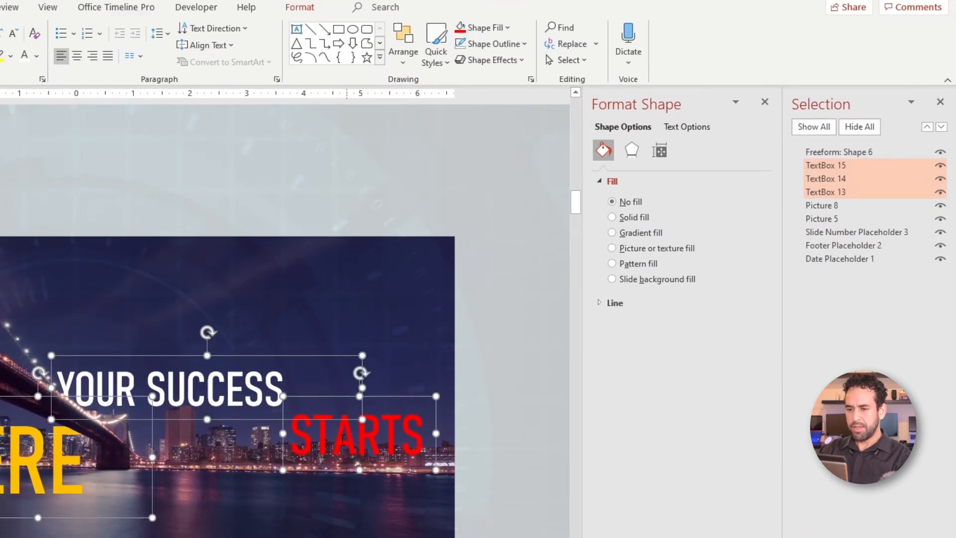
{"action": "mouse_move", "coordinate": [631, 150]}
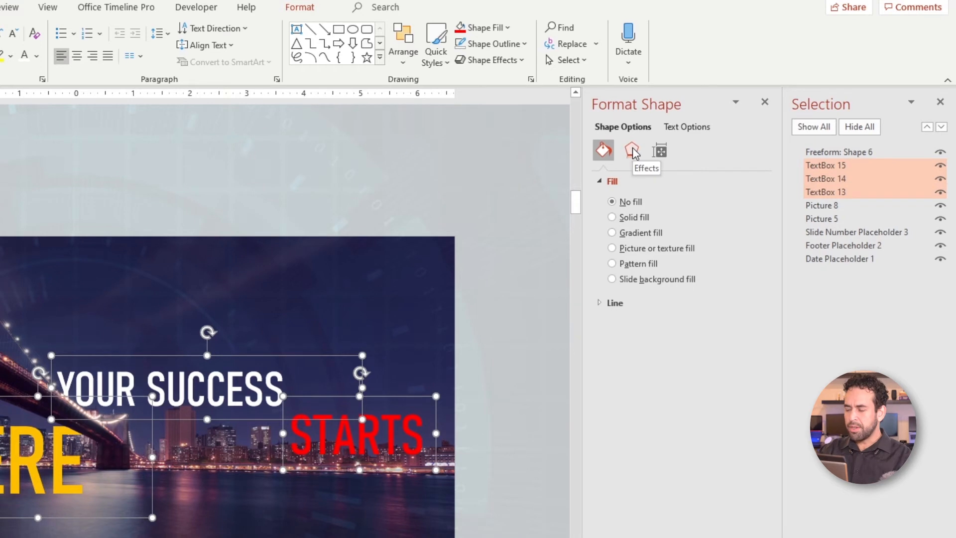
{"action": "left_click", "coordinate": [631, 150]}
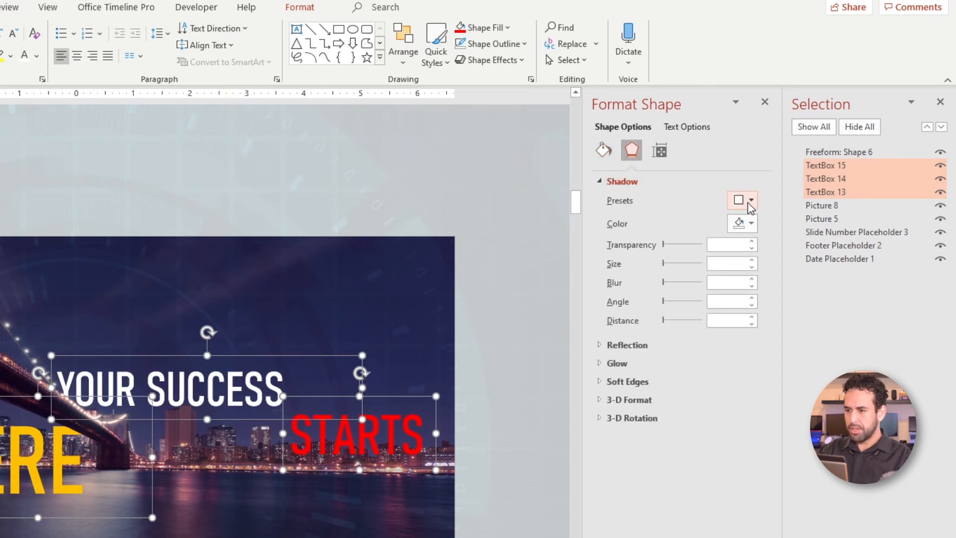
{"action": "left_click", "coordinate": [738, 200]}
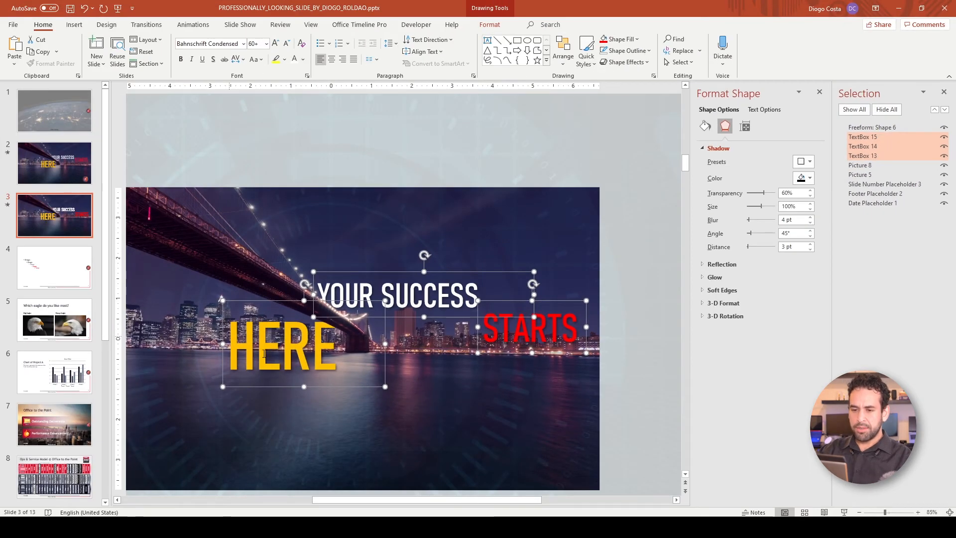
{"action": "mouse_move", "coordinate": [609, 230]}
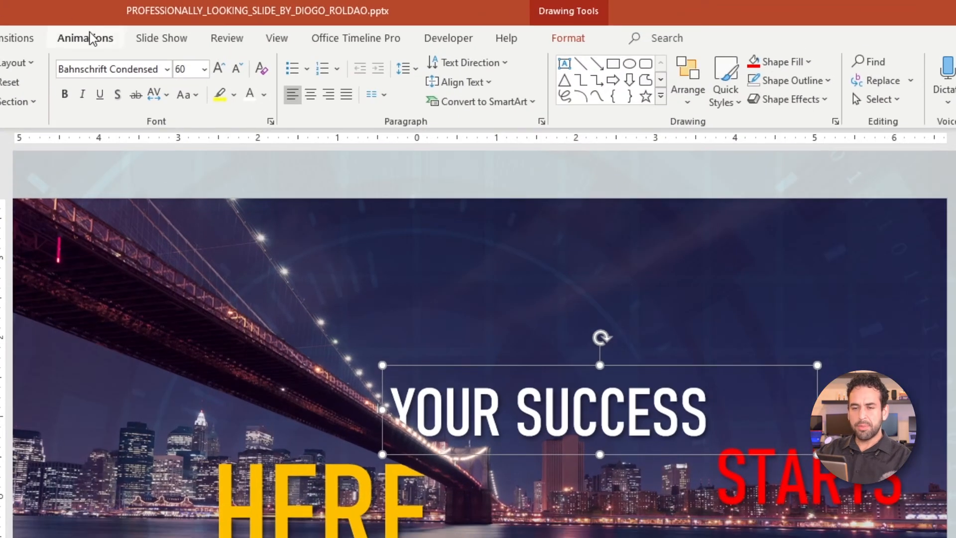
- Apply the Expand entrance effect to YOUR SUCCESS from More Entrance Effects
{"action": "left_click", "coordinate": [85, 38]}
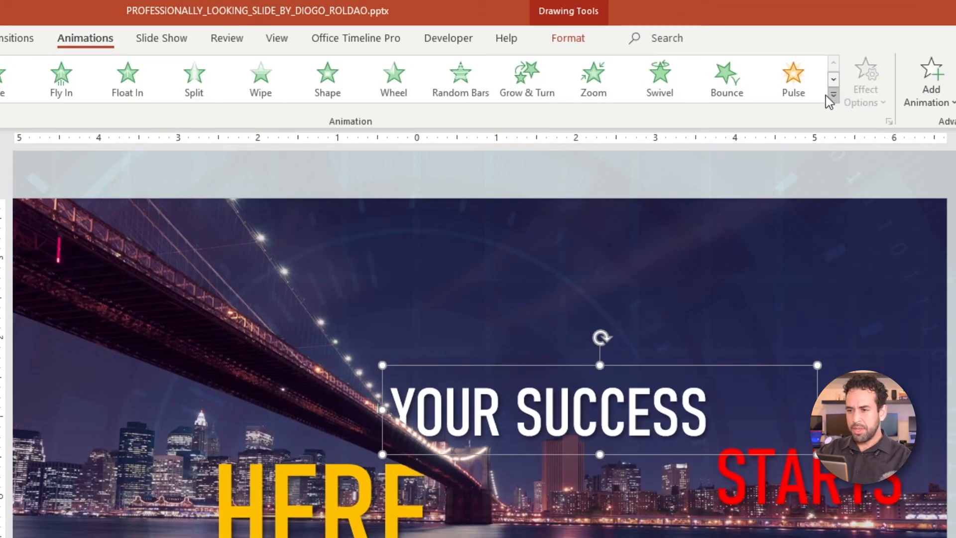
{"action": "mouse_move", "coordinate": [833, 95]}
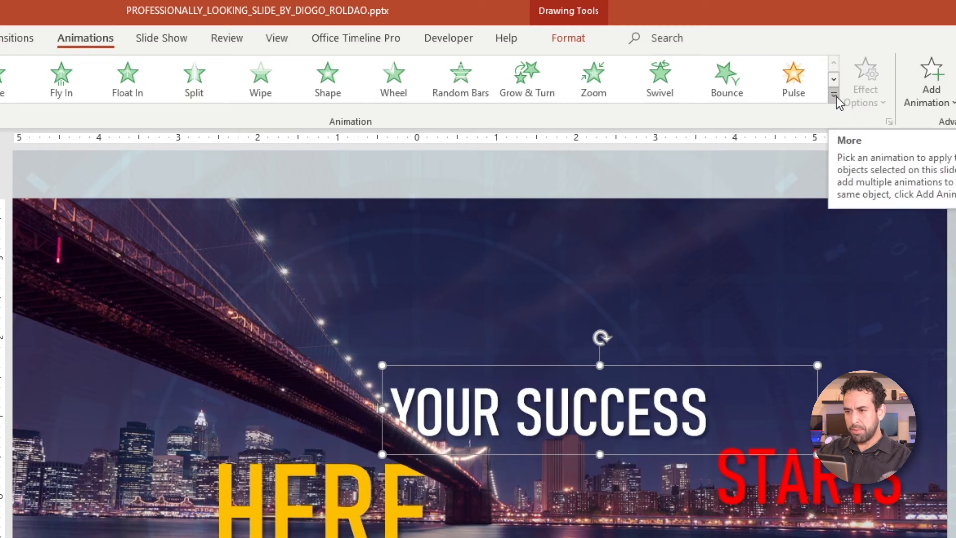
{"action": "left_click", "coordinate": [833, 96]}
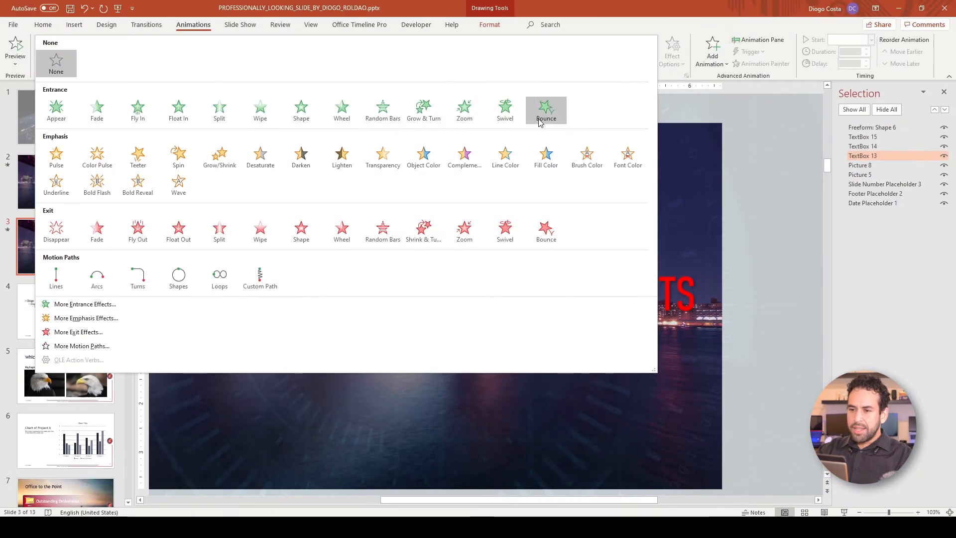
{"action": "left_click", "coordinate": [84, 304]}
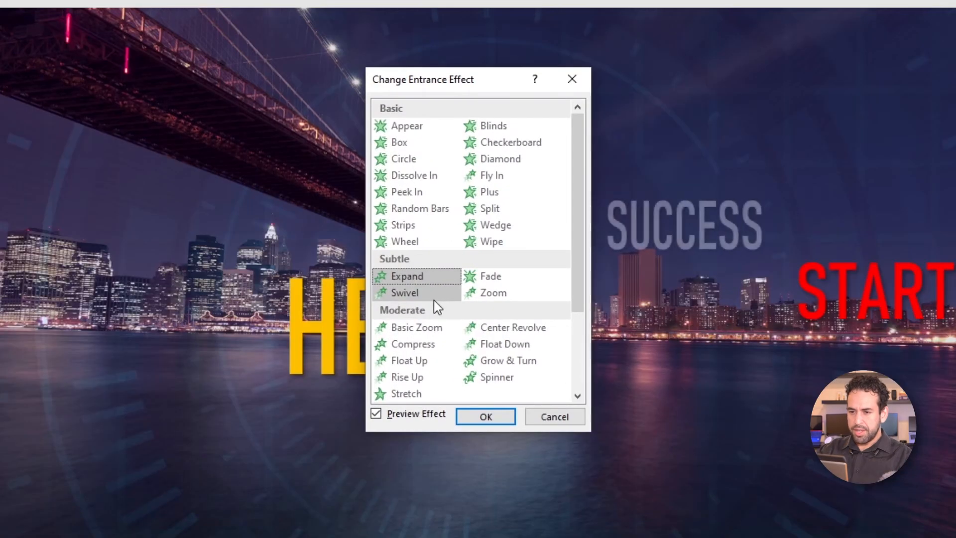
{"action": "left_click", "coordinate": [486, 416]}
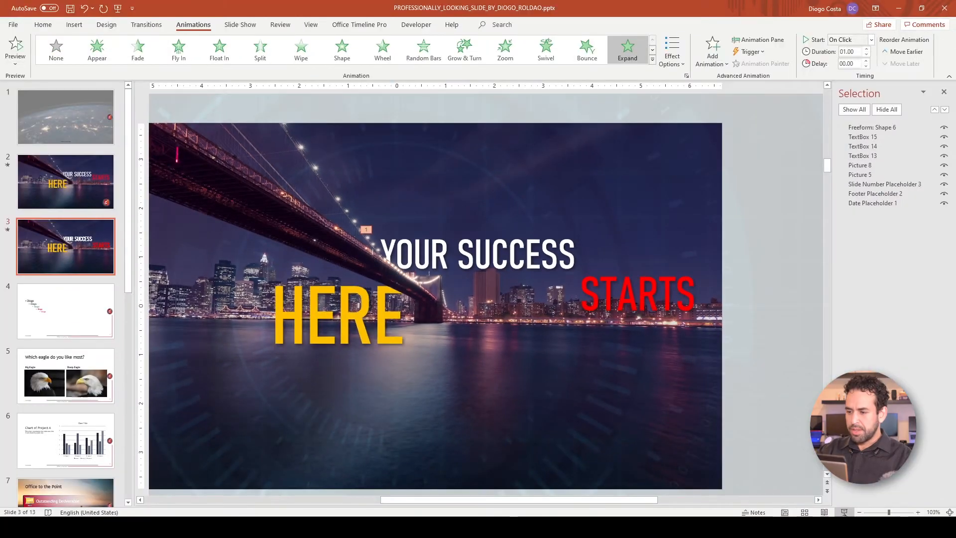
{"action": "key", "text": "F5"}
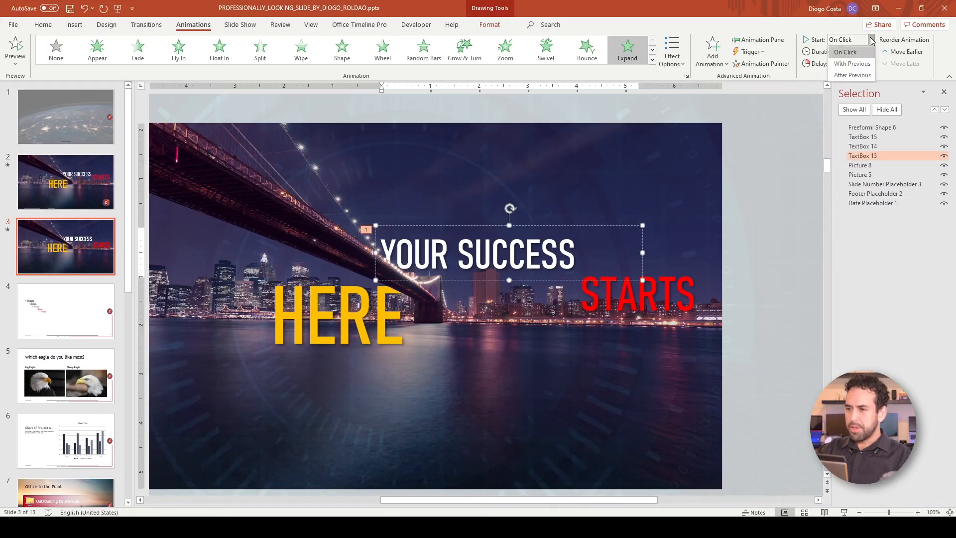
- Set the animation Start timing, selecting STARTS and then HERE in turn
{"action": "left_click", "coordinate": [852, 63]}
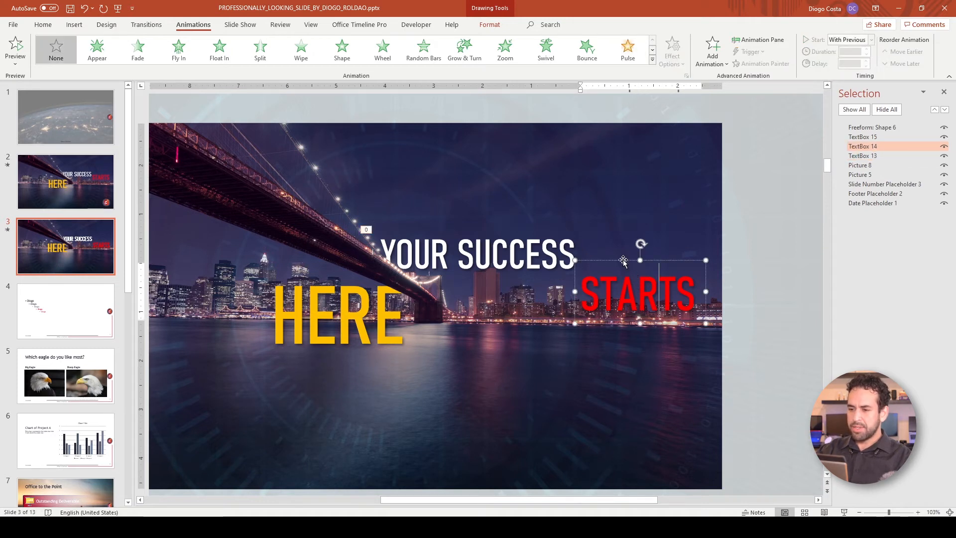
{"action": "left_click", "coordinate": [218, 49]}
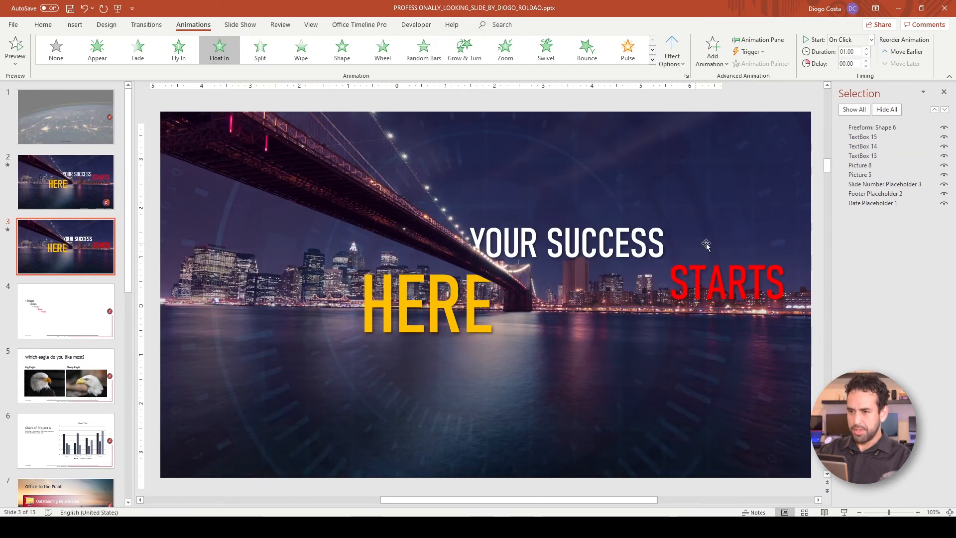
{"action": "left_click", "coordinate": [671, 50]}
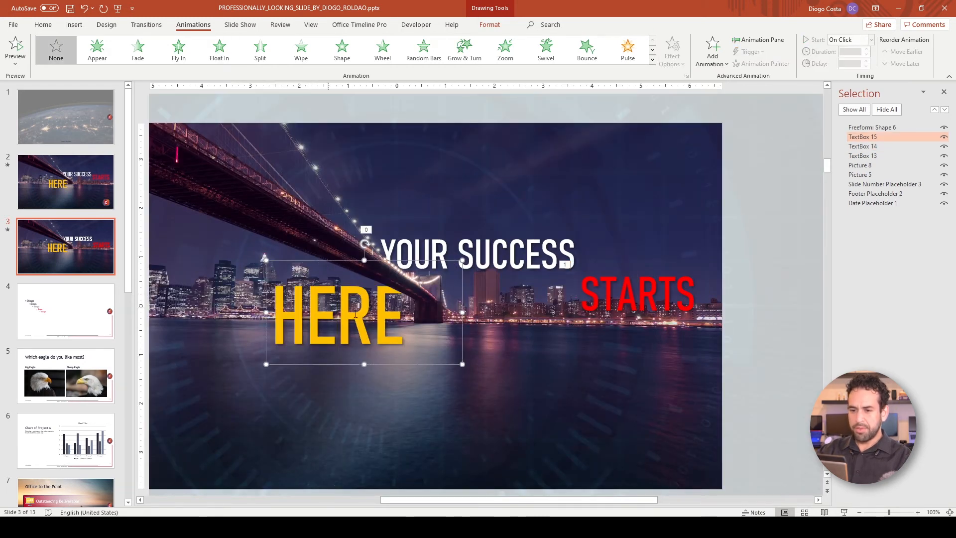
{"action": "left_click", "coordinate": [219, 49]}
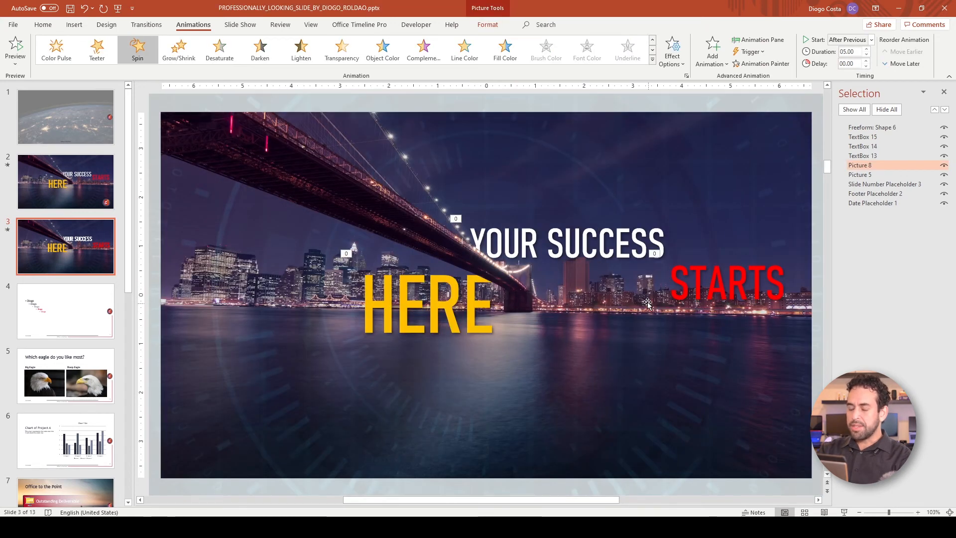
- Set STARTS to After Previous, delay HERE 1.50 seconds, then preview the slideshow
{"action": "left_click", "coordinate": [727, 280]}
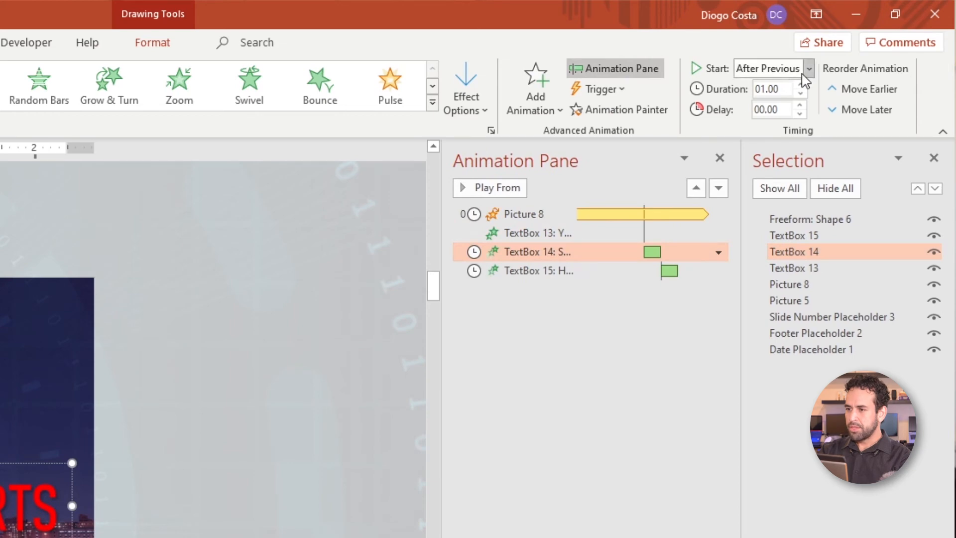
{"action": "left_click", "coordinate": [809, 68]}
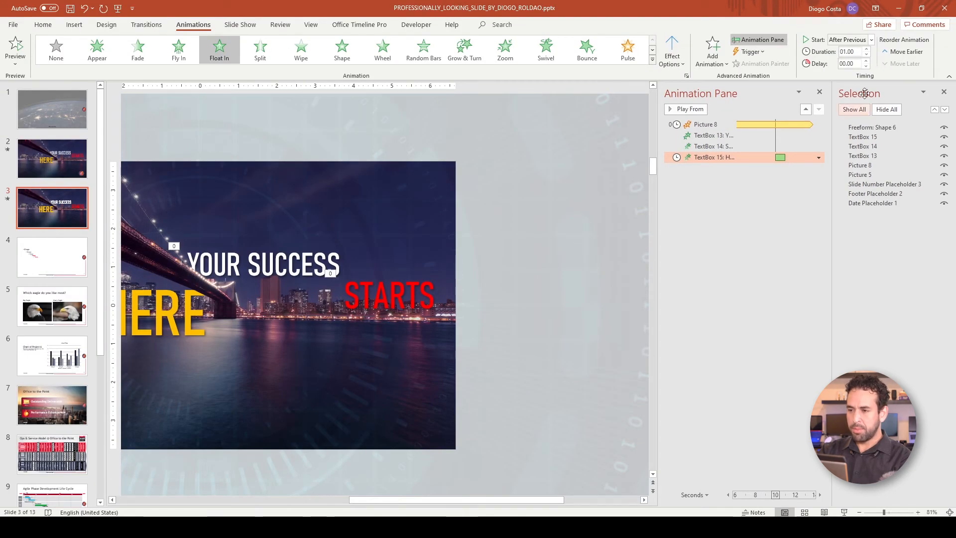
{"action": "left_click", "coordinate": [849, 39]}
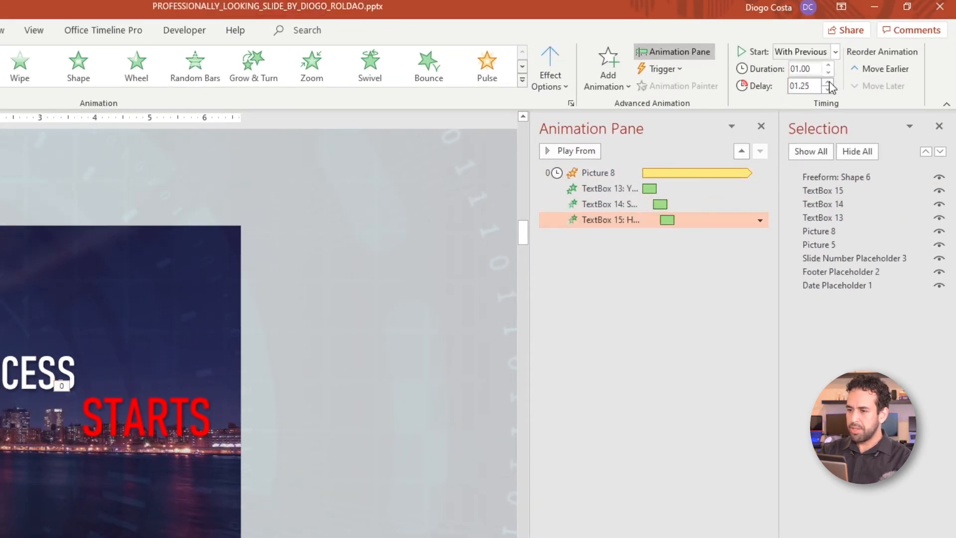
{"action": "left_click", "coordinate": [829, 82]}
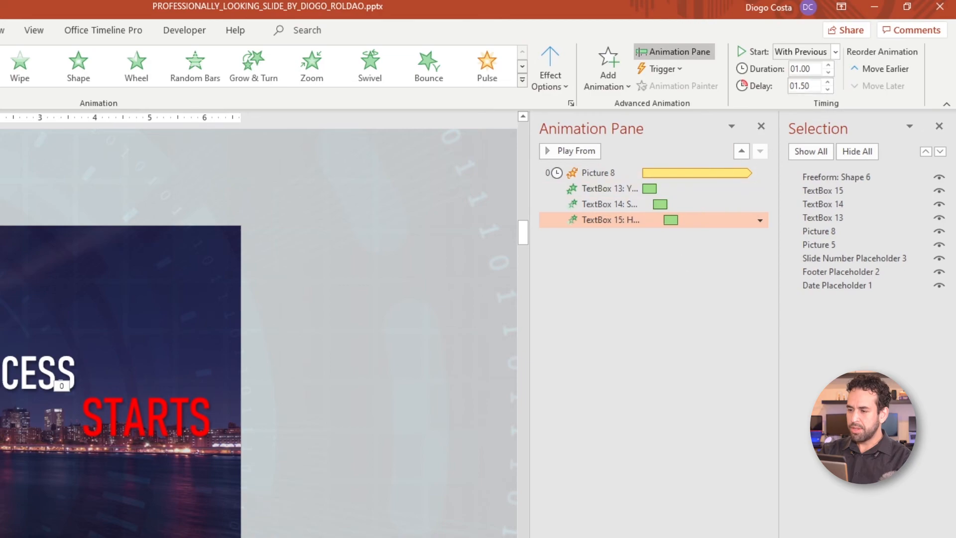
{"action": "key", "text": "F5"}
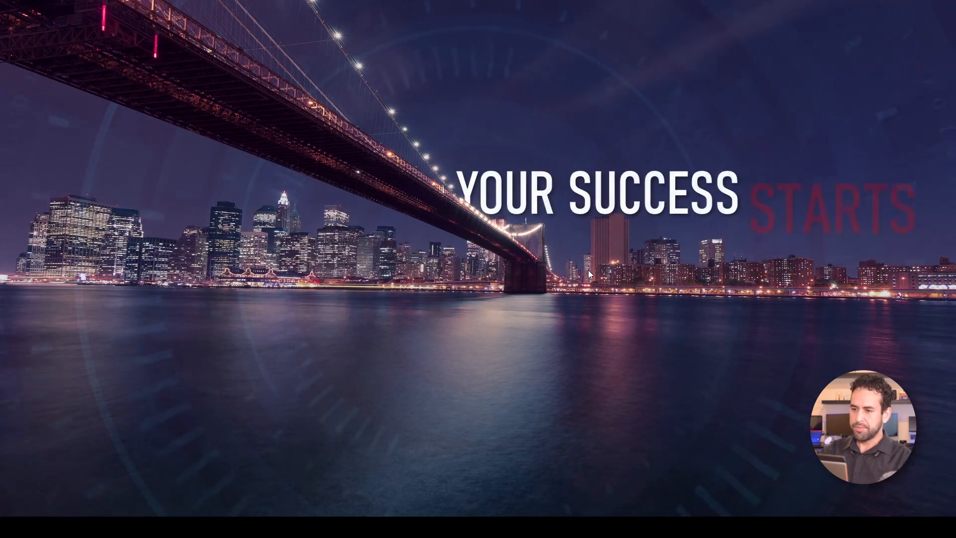
{"action": "key", "text": "Escape"}
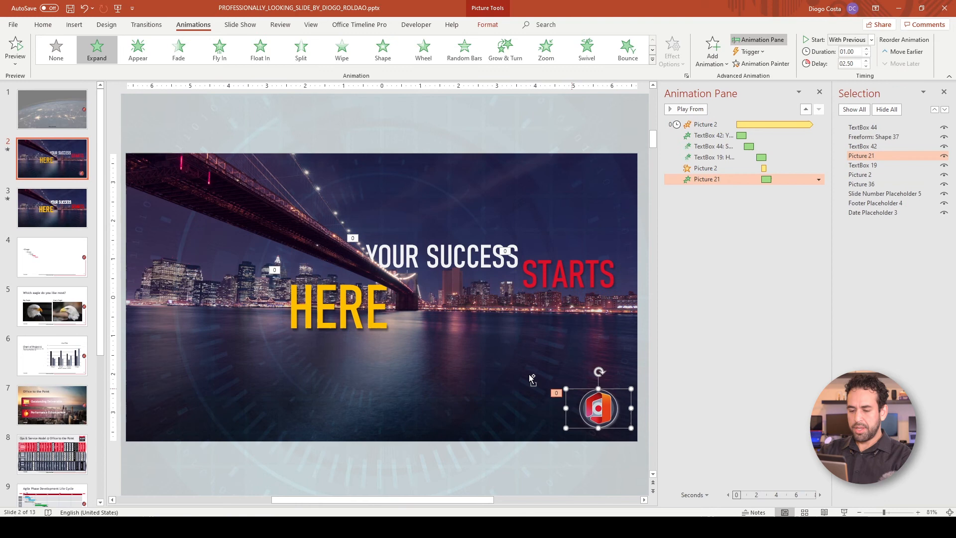
- Copy slide 2's logo to slide 3's bottom right and play the slideshow
{"action": "left_click", "coordinate": [52, 207]}
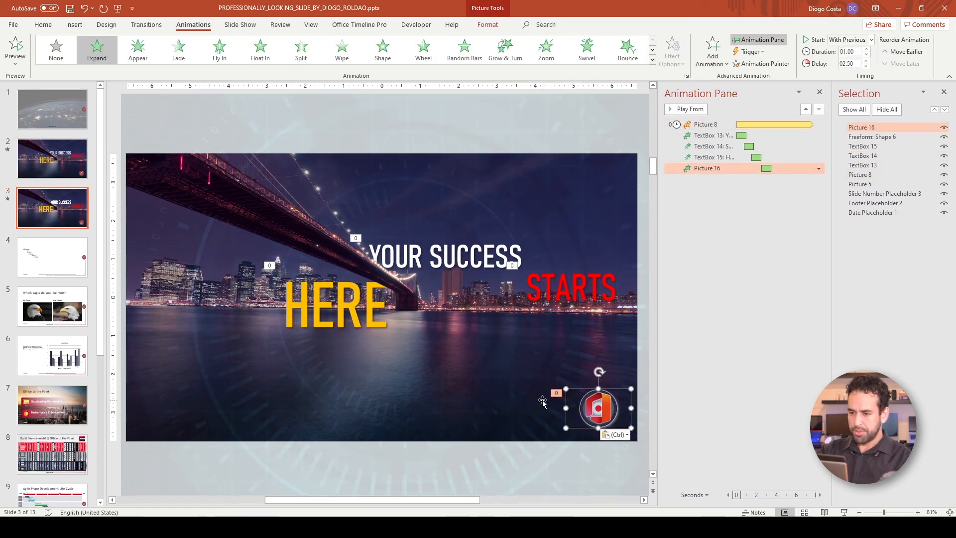
{"action": "mouse_move", "coordinate": [96, 48]}
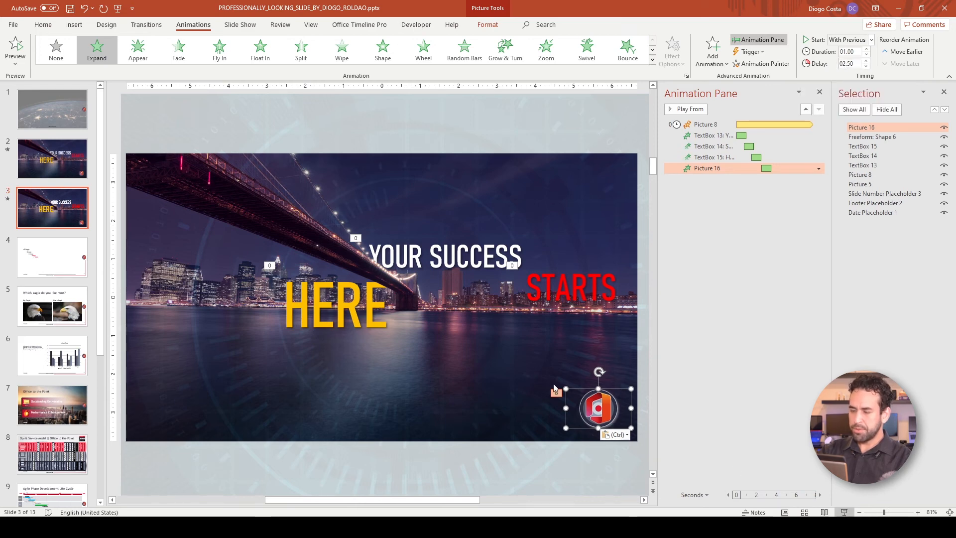
{"action": "key", "text": "F5"}
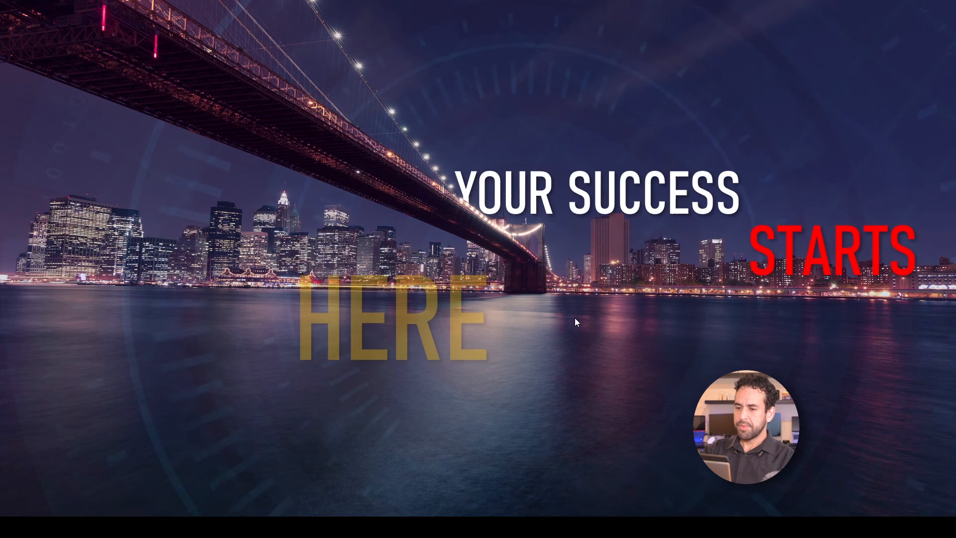